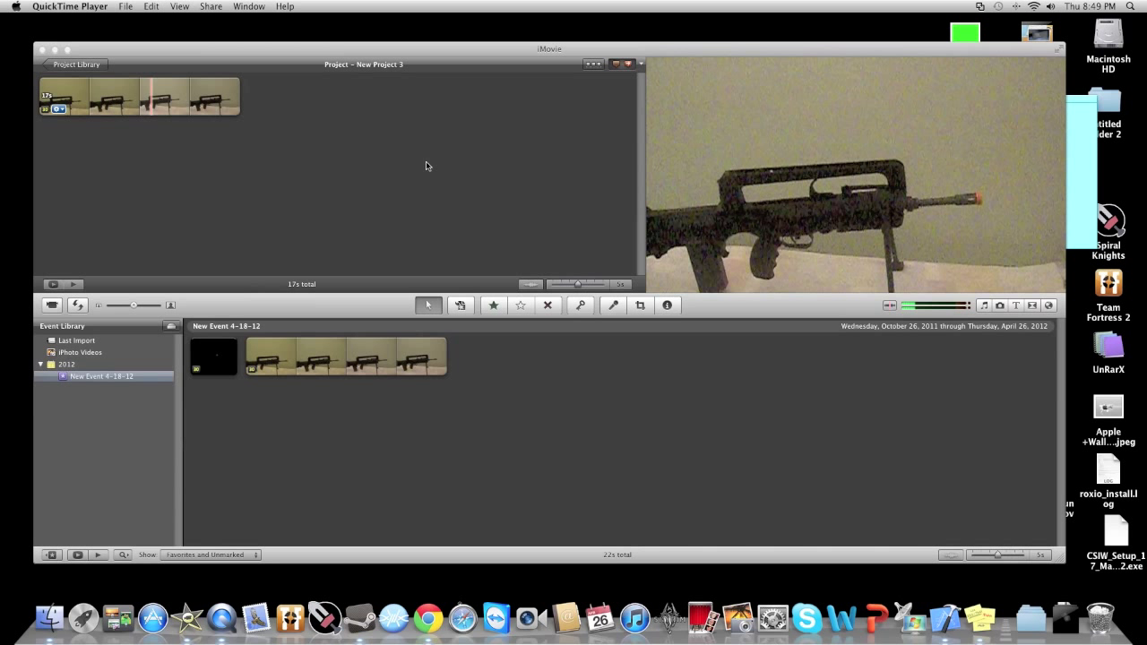
pyautogui.moveTo(199, 102)
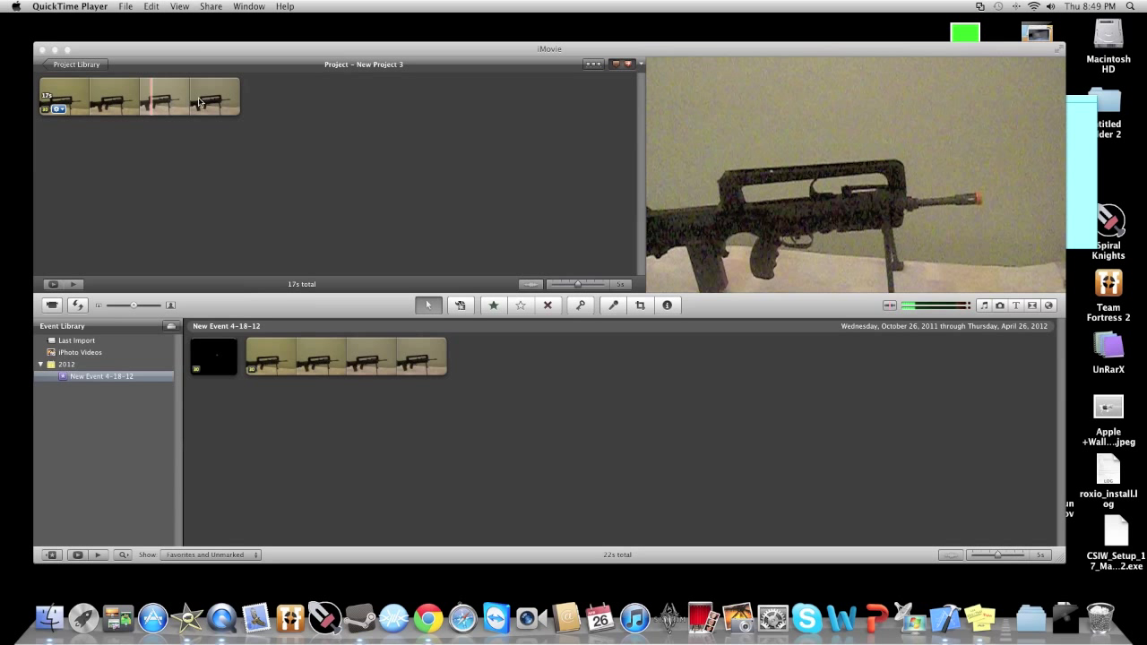
pyautogui.moveTo(128, 111)
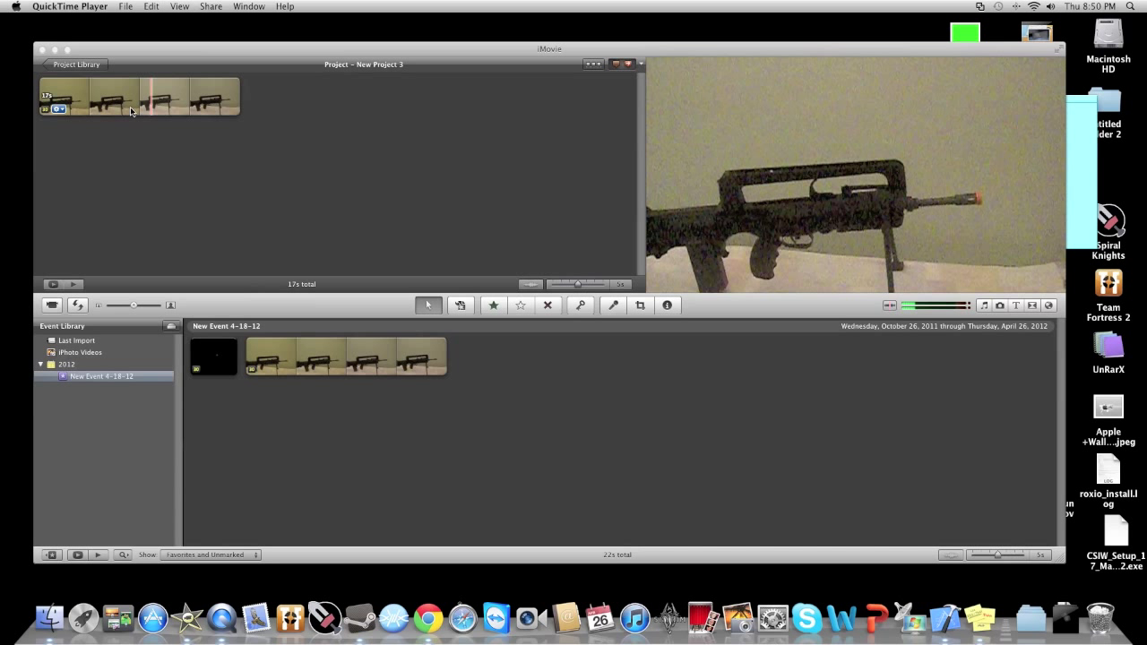
pyautogui.moveTo(646, 237)
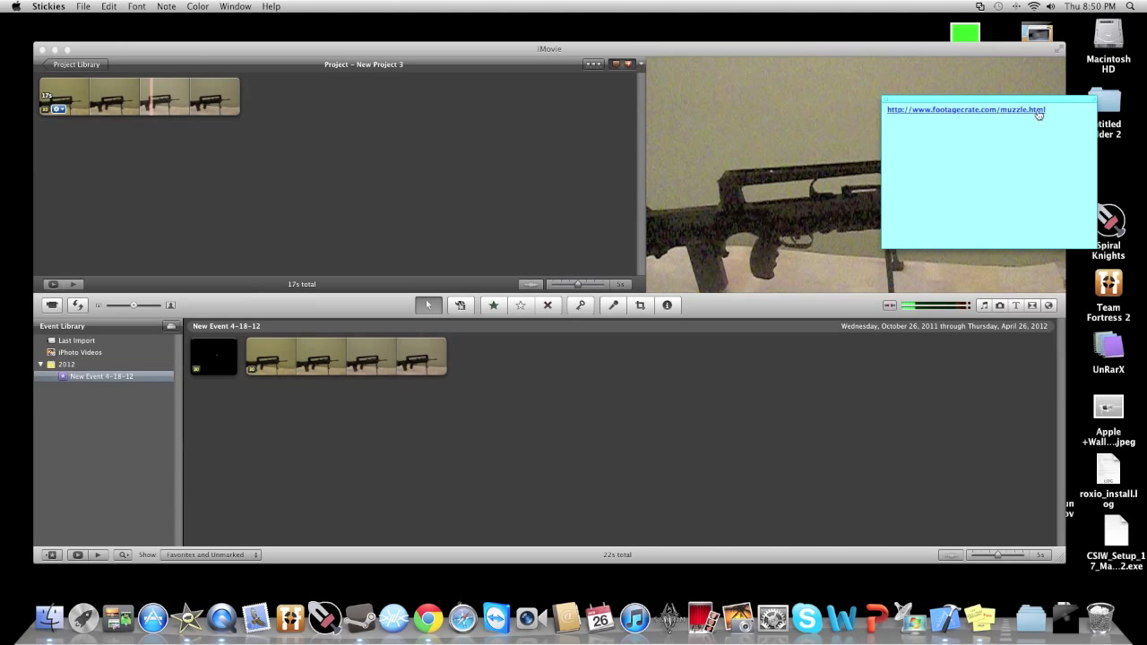
# - Drop the black muzzle-flash clip onto the gun footage as a Picture in Picture inset
pyautogui.click(349, 320)
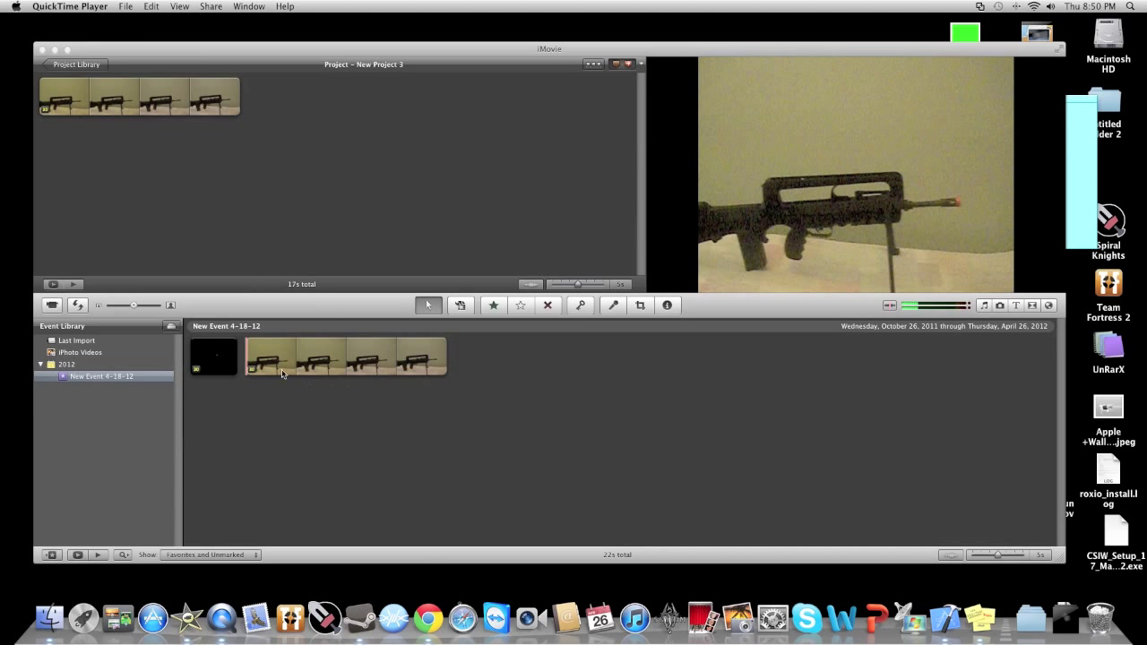
pyautogui.click(213, 357)
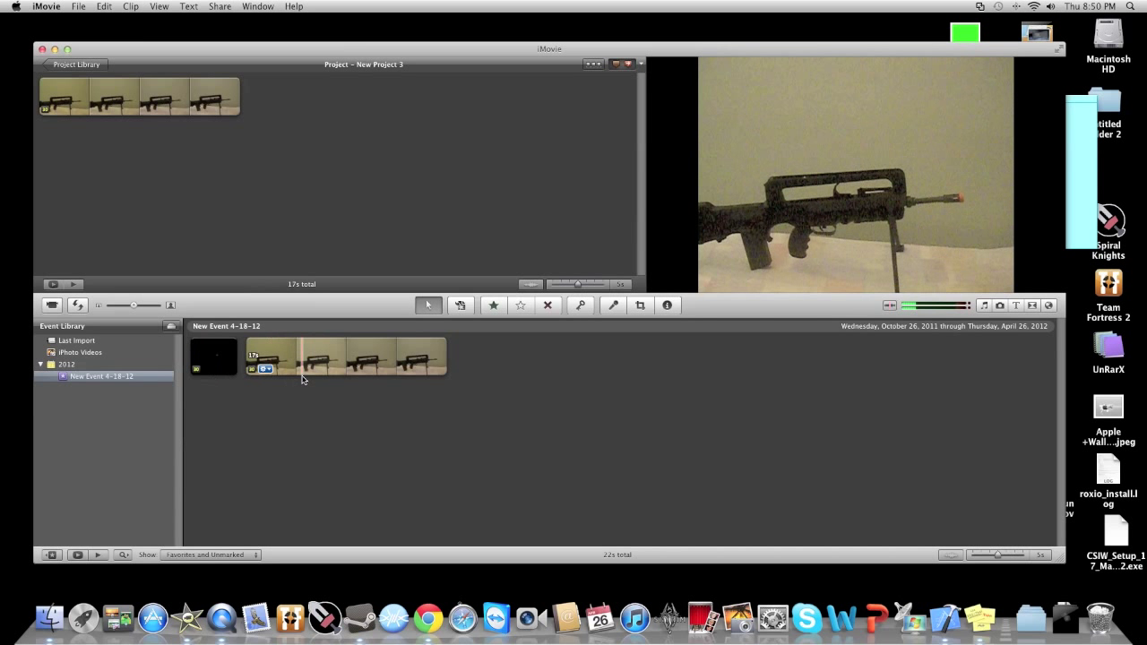
pyautogui.click(214, 356)
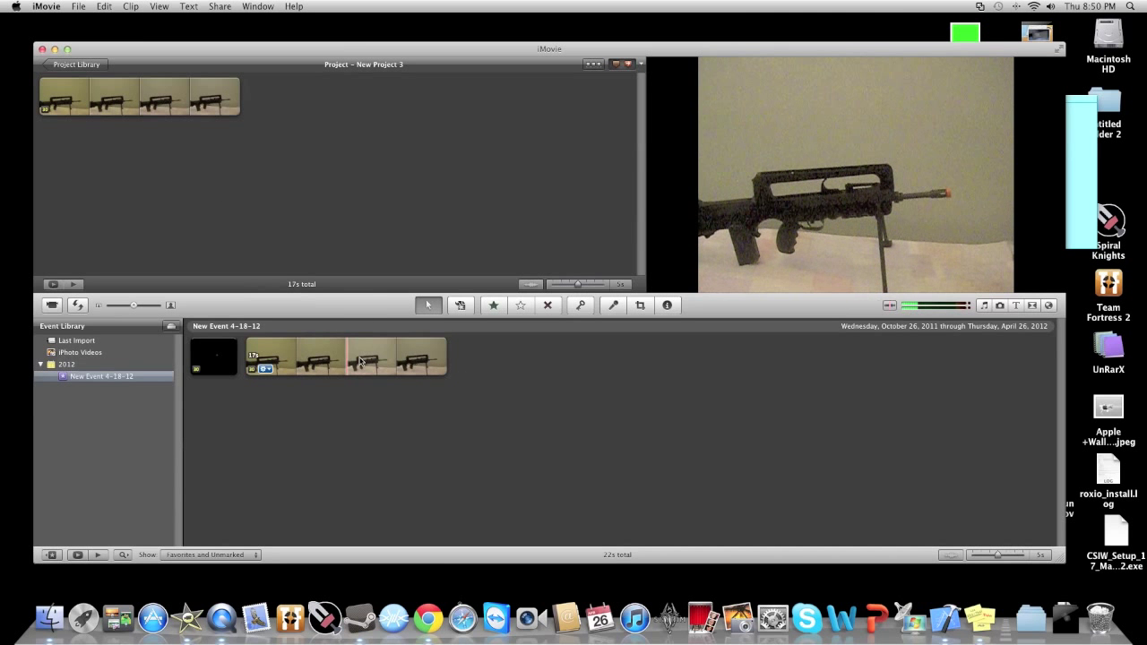
pyautogui.click(381, 356)
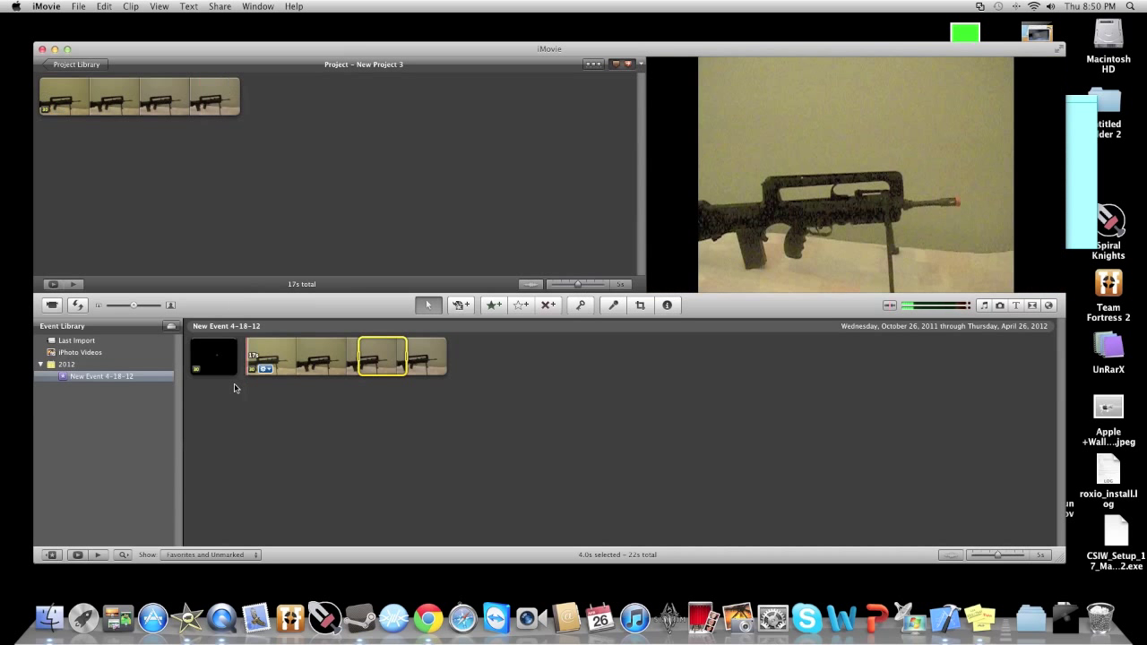
pyautogui.click(215, 357)
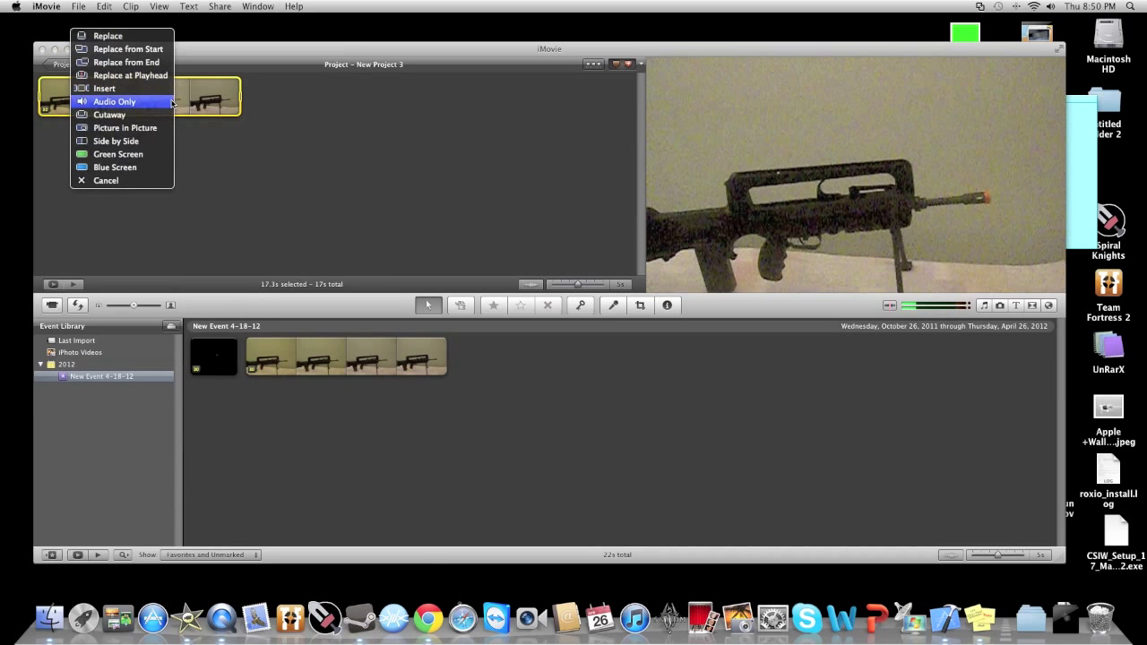
pyautogui.moveTo(126, 127)
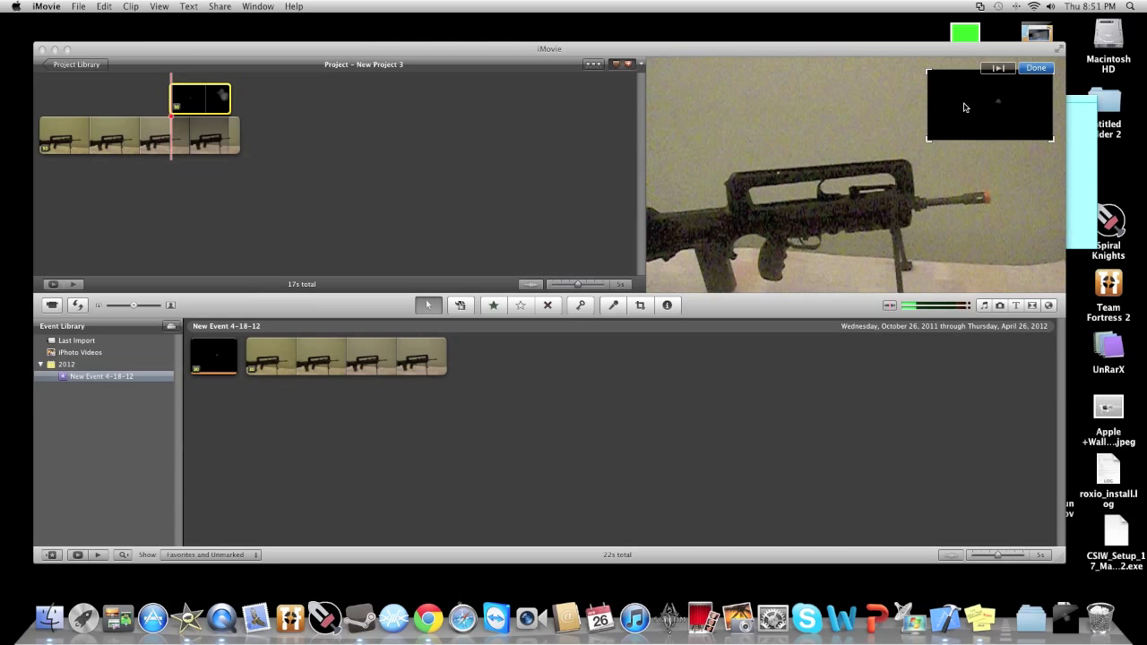
pyautogui.moveTo(979, 101)
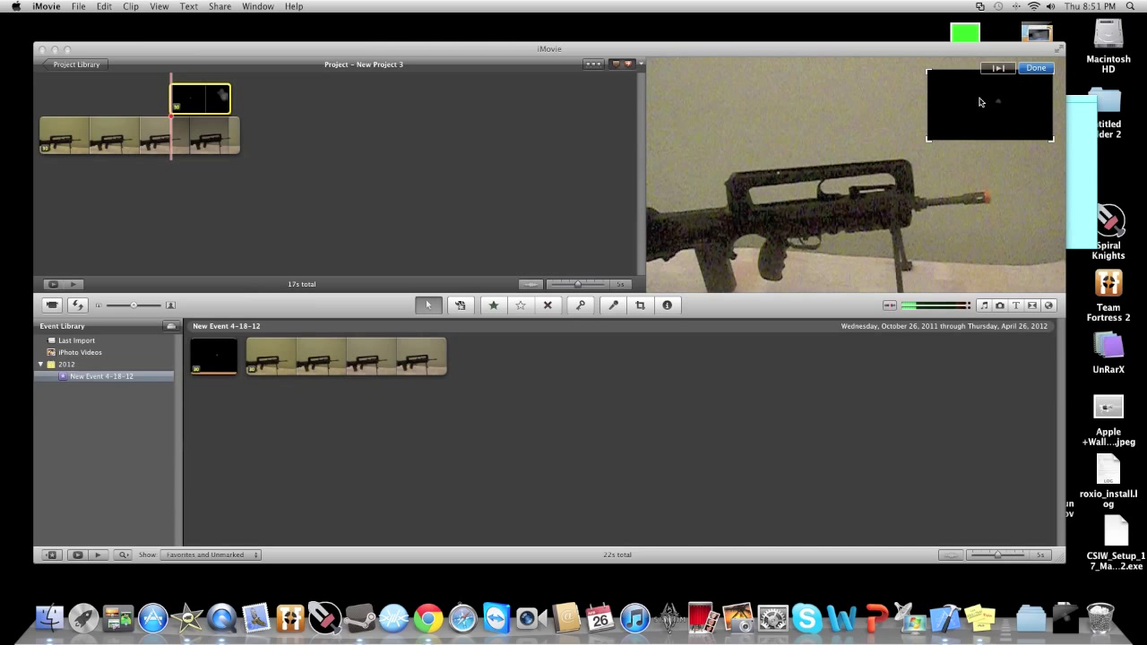
# - Move the inset down, enlarge it and line it up with the rifle's muzzle in the viewer
pyautogui.moveTo(989, 102); pyautogui.dragTo(981, 203)
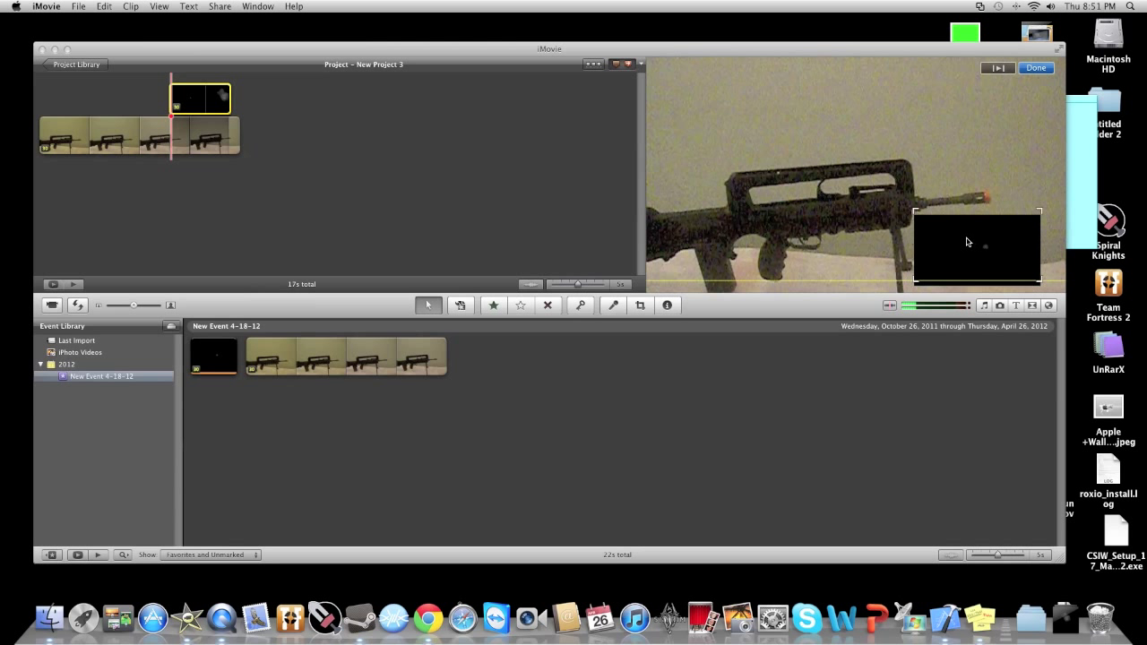
pyautogui.moveTo(968, 242); pyautogui.dragTo(968, 193)
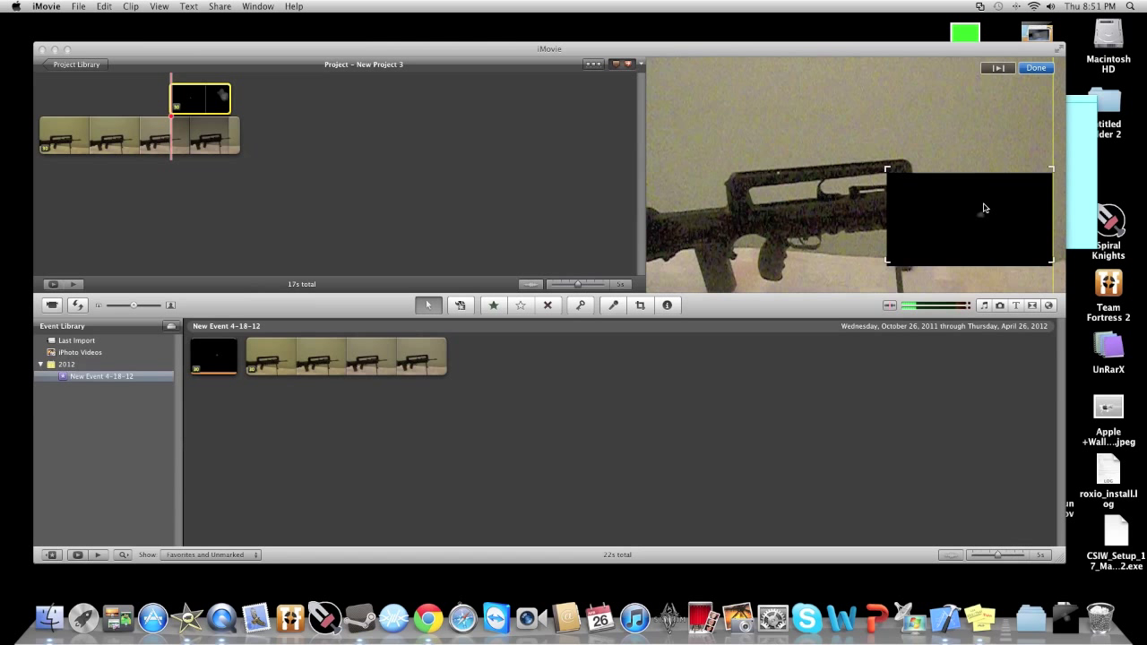
pyautogui.moveTo(969, 220); pyautogui.dragTo(969, 192)
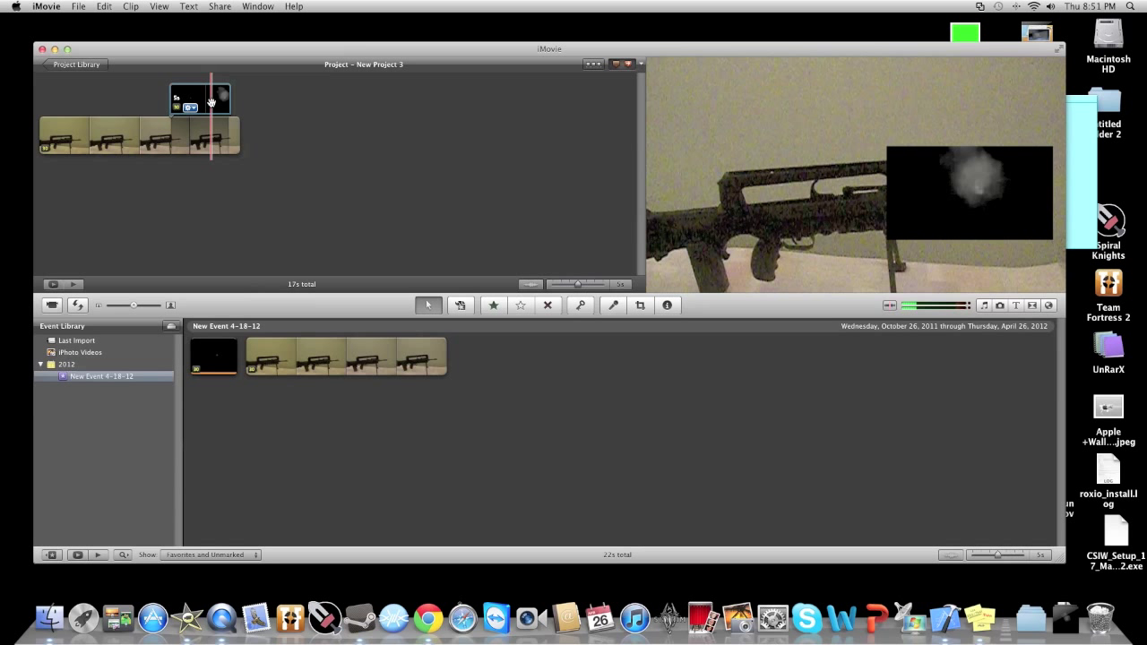
# - Set the muzzle-flash clip's Video Effect to Raster in the Inspector and confirm
pyautogui.doubleClick(199, 99)
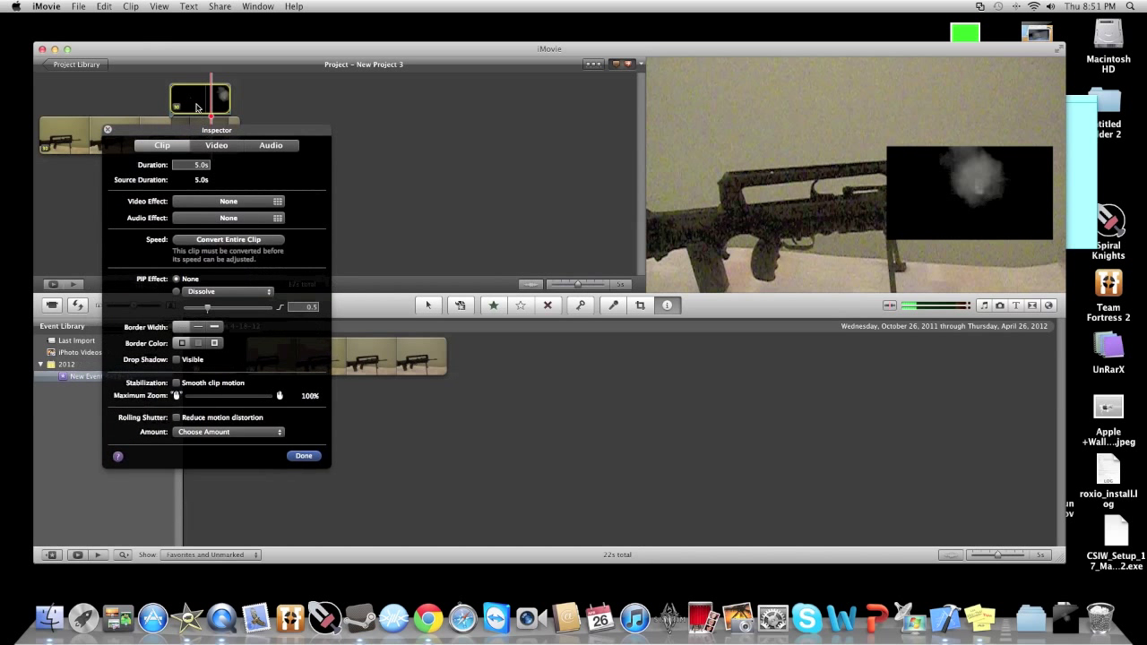
pyautogui.moveTo(211, 202)
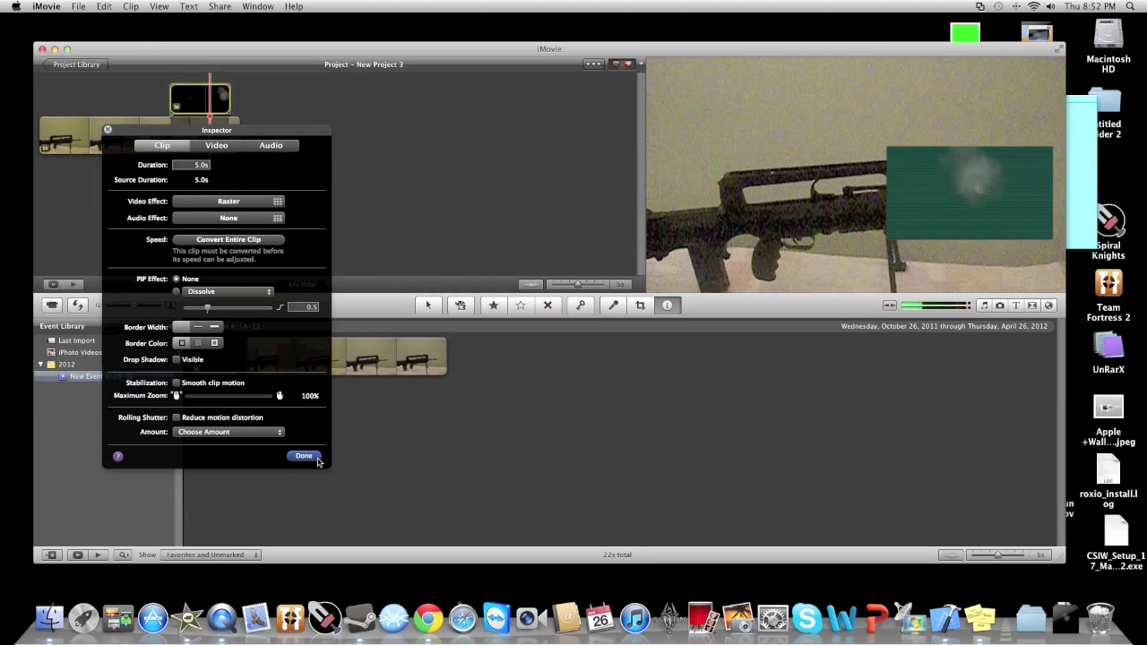
pyautogui.click(304, 456)
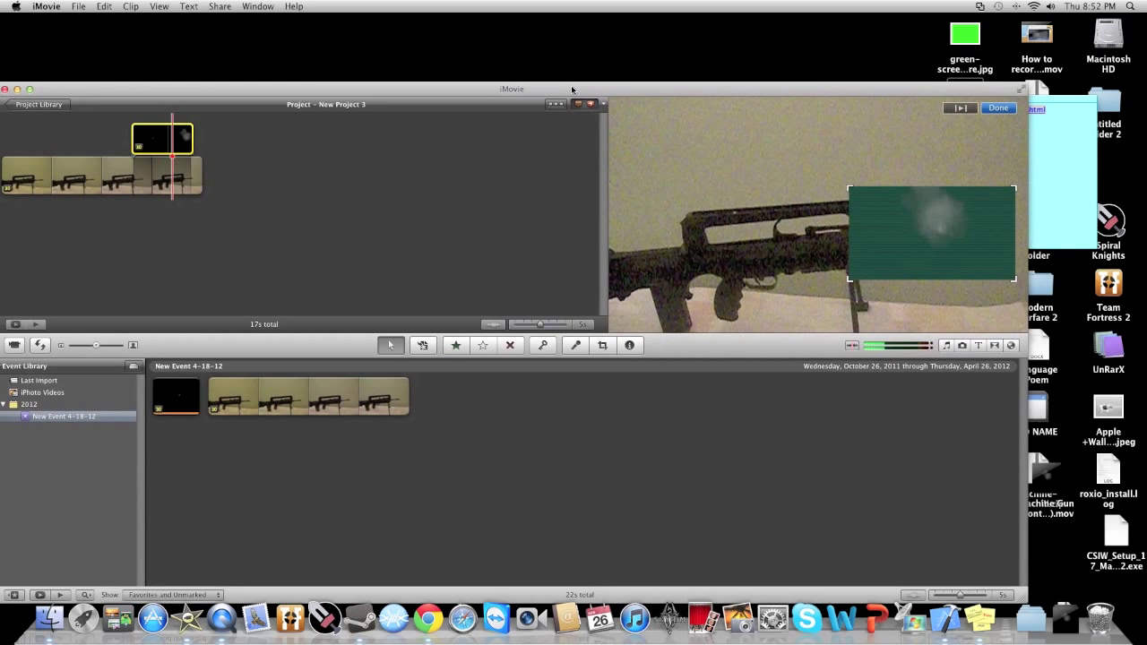
pyautogui.moveTo(950, 56)
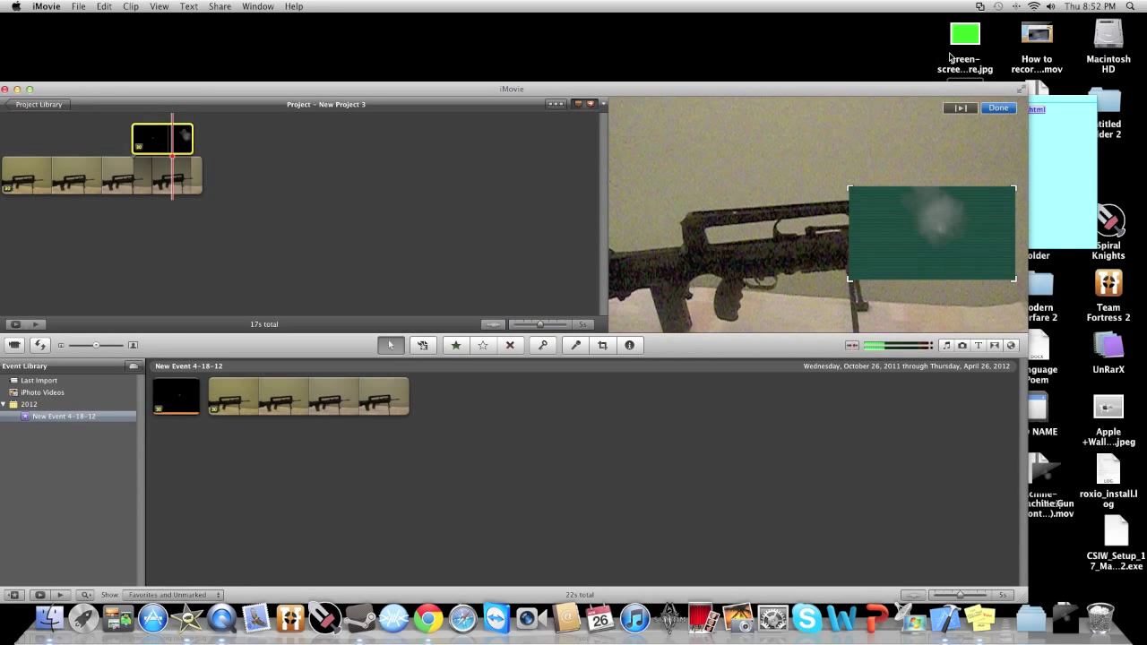
# - Select green-screen.jpg on the desktop for adding beneath the muzzle-flash clip
pyautogui.click(965, 34)
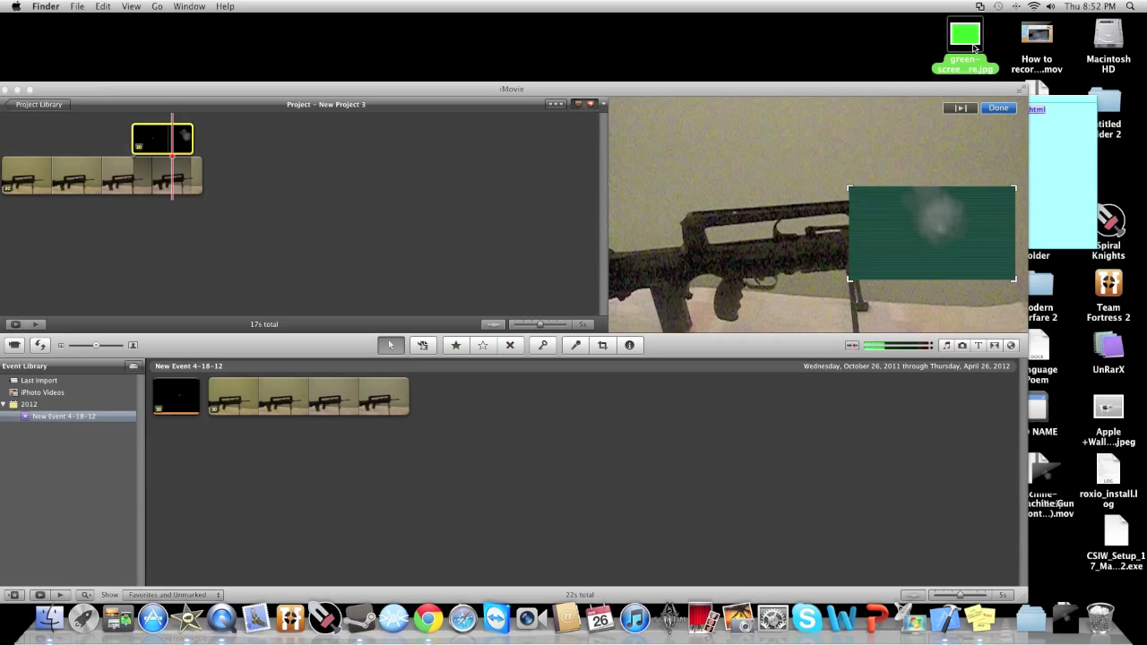
pyautogui.moveTo(961, 47)
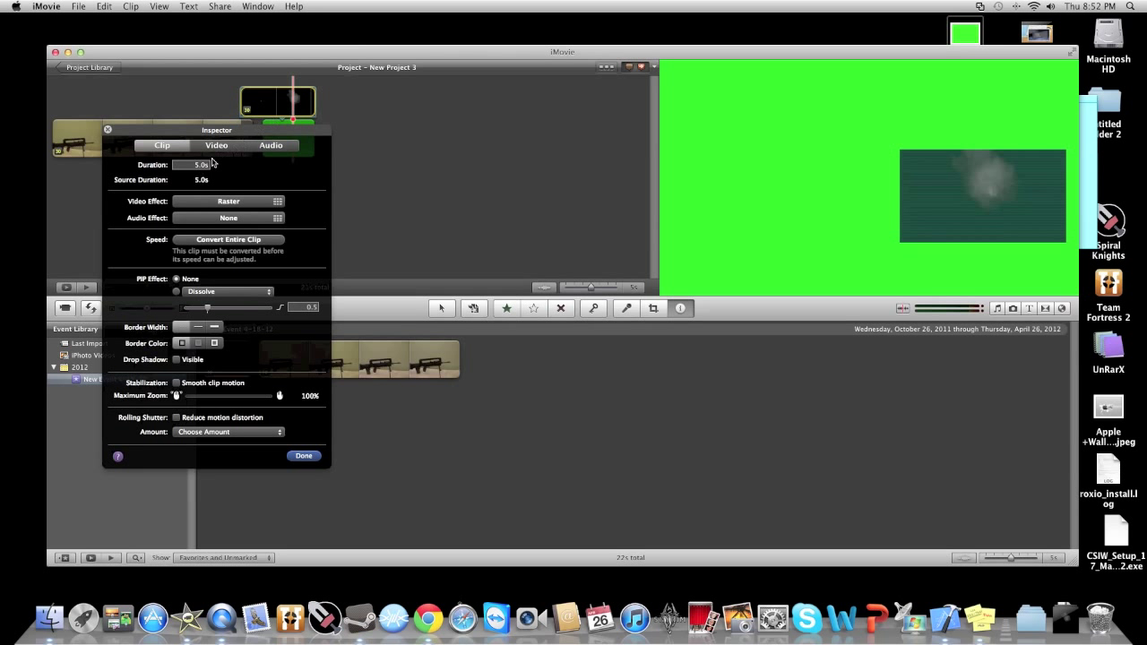
# - Give the green image clip a 5-second duration in its Inspector
pyautogui.click(304, 455)
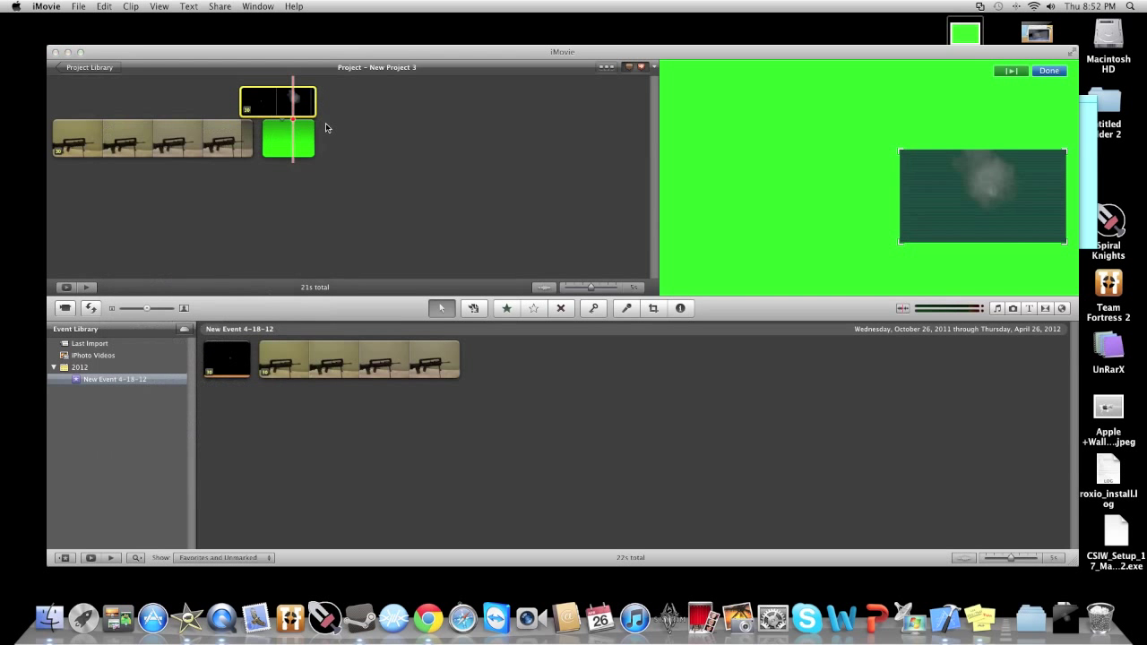
pyautogui.click(680, 308)
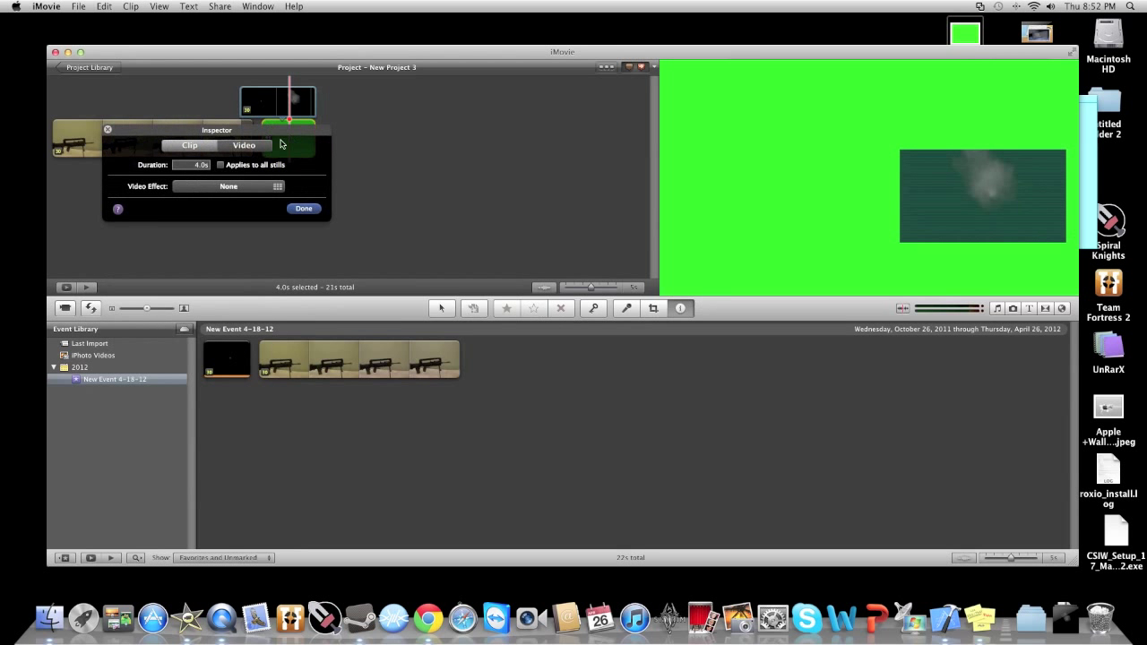
pyautogui.tripleClick(192, 165)
pyautogui.write('5')
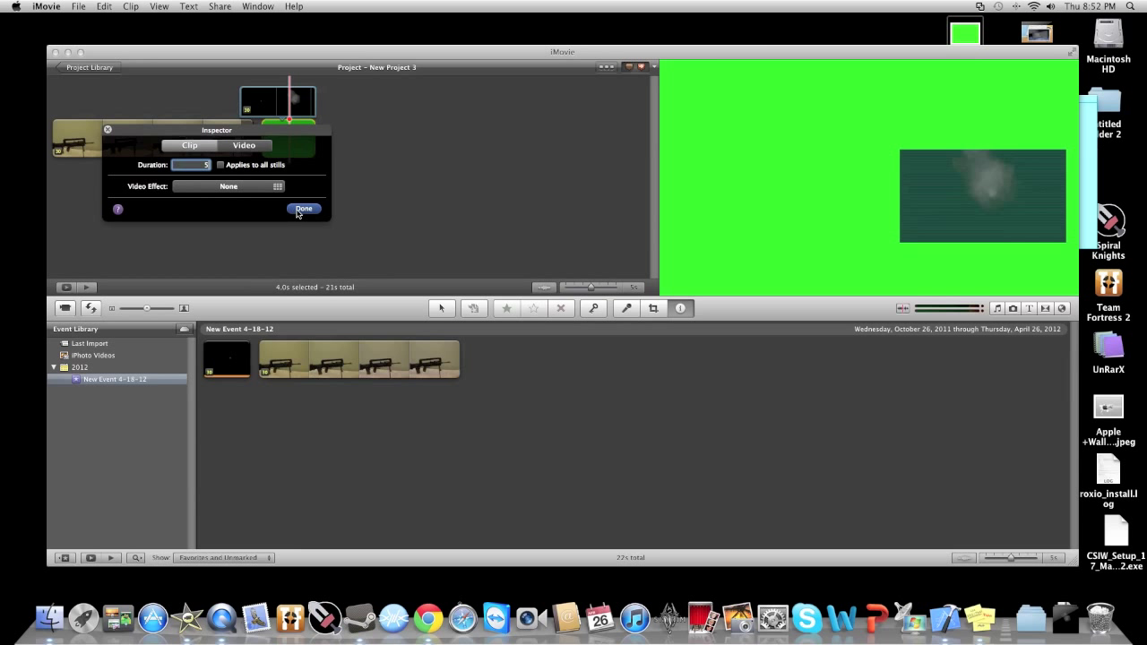
pyautogui.click(305, 209)
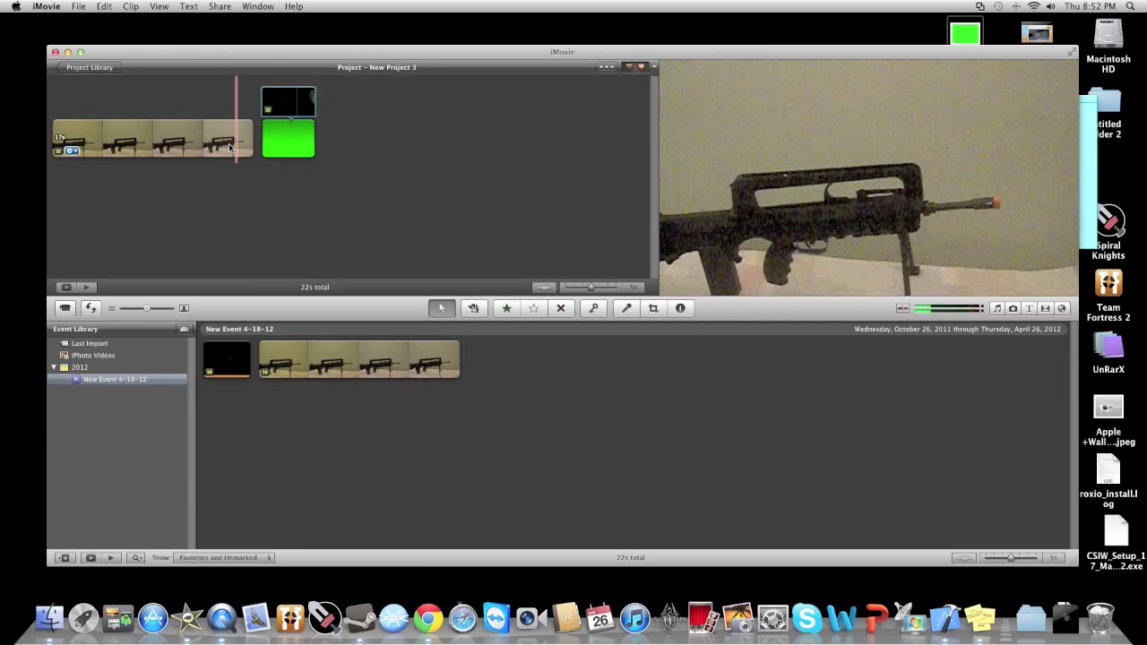
pyautogui.click(288, 138)
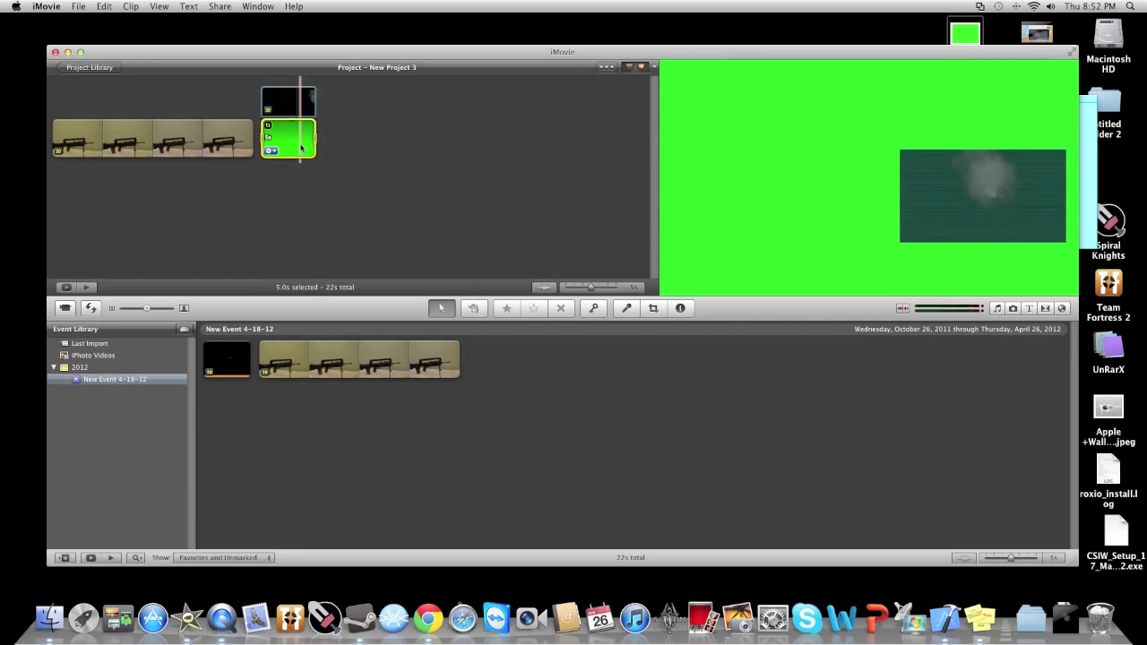
pyautogui.click(681, 308)
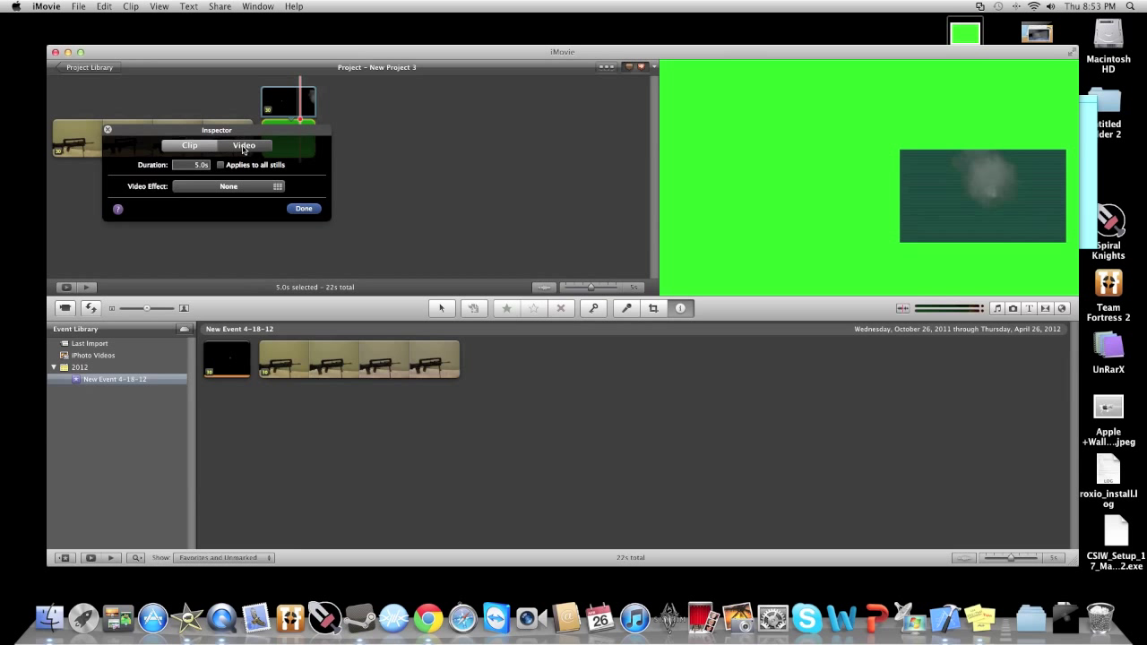
# - Lower the clip's red and blue gain to 0% and green gain to about 8% so it shows dark green
pyautogui.click(244, 145)
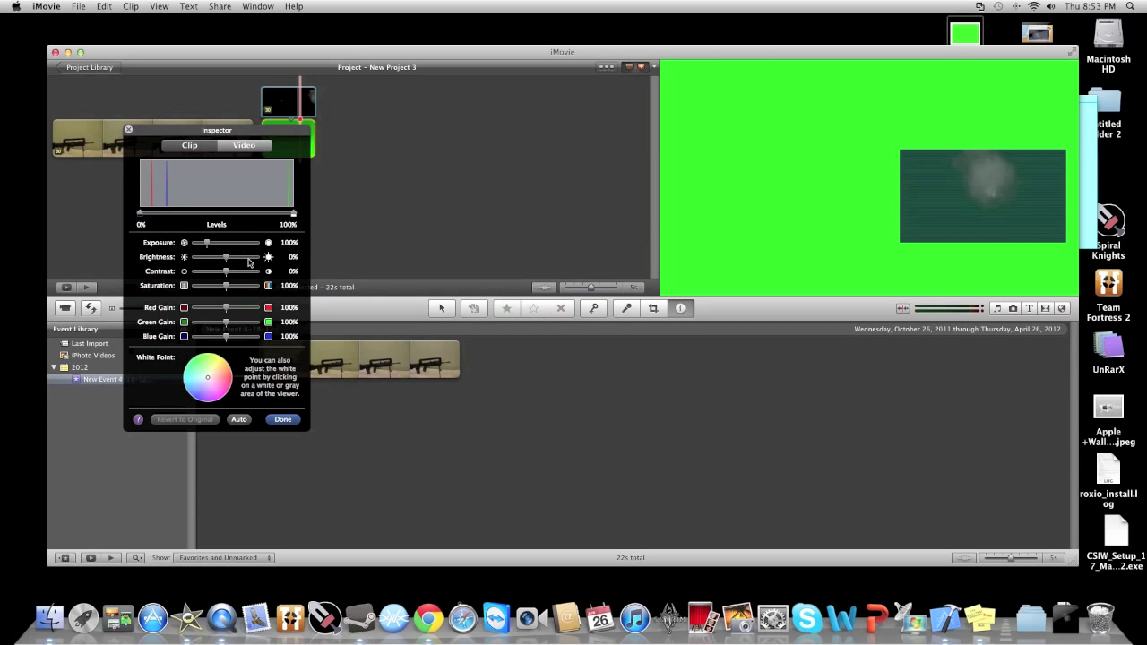
pyautogui.moveTo(160, 333)
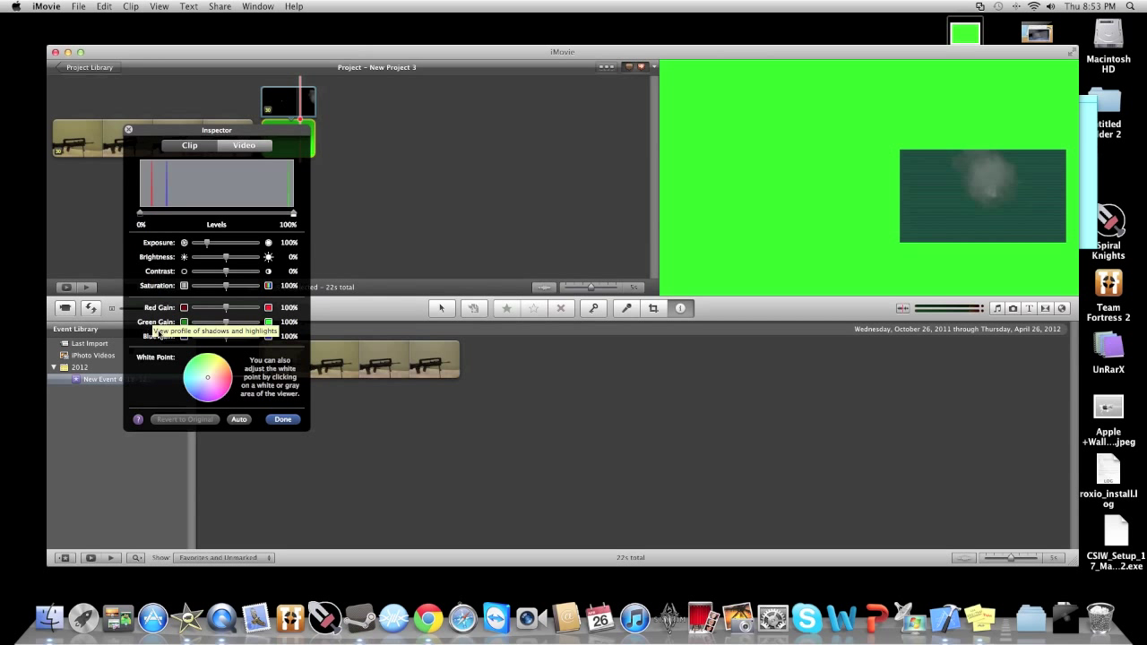
pyautogui.moveTo(231, 343)
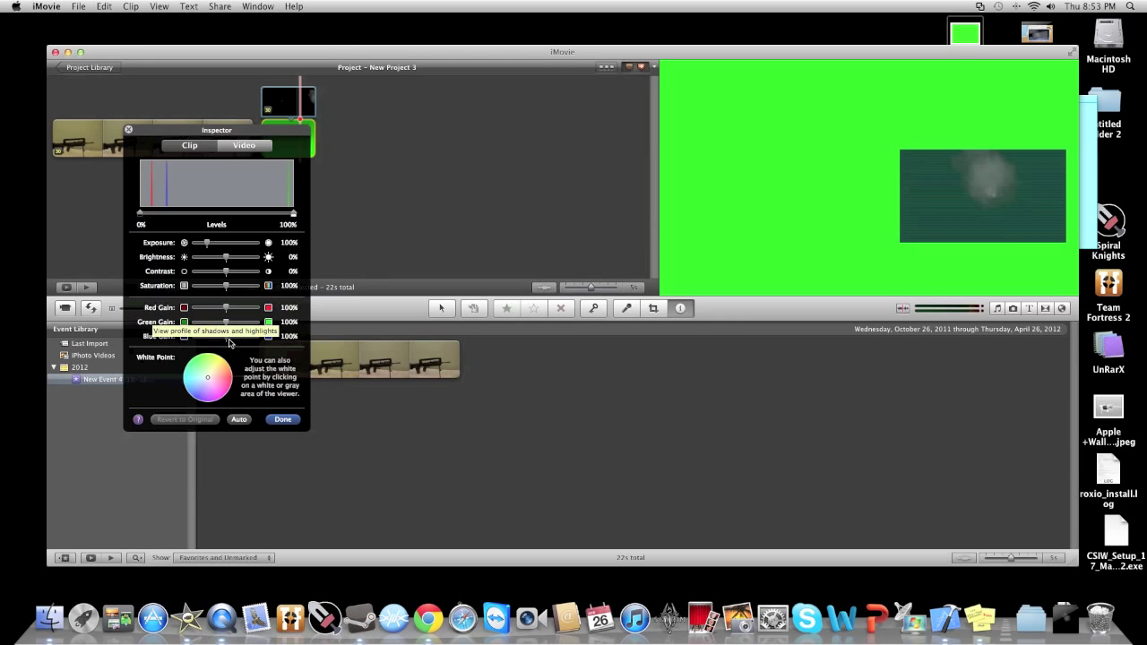
pyautogui.moveTo(226, 308); pyautogui.dragTo(224, 307)
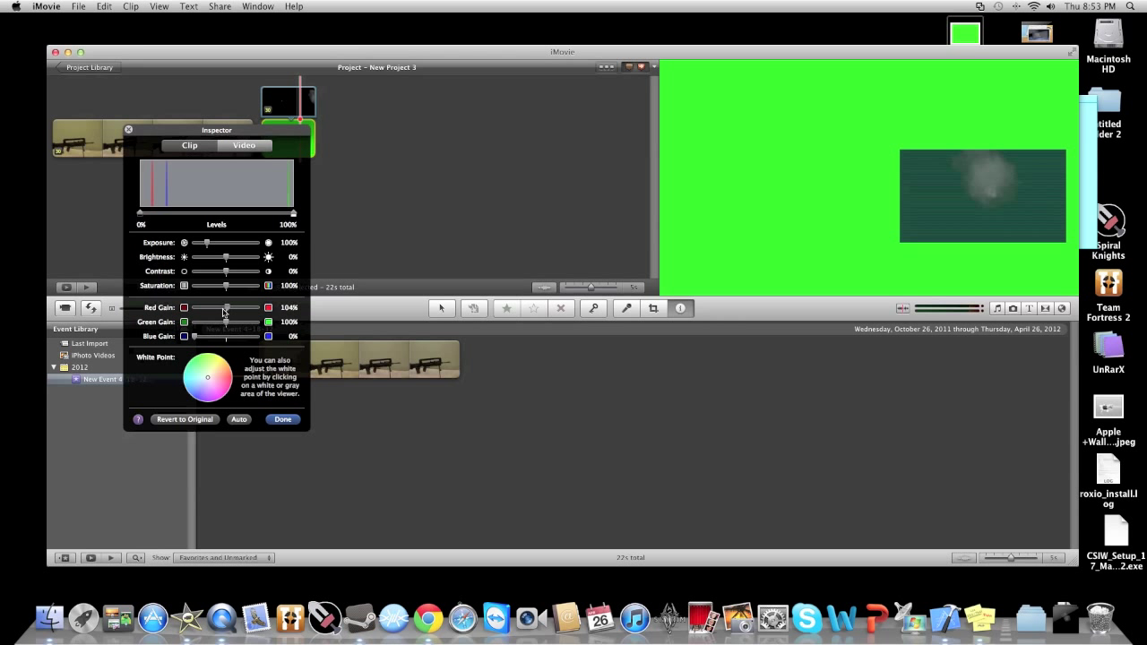
pyautogui.moveTo(224, 307); pyautogui.dragTo(184, 308)
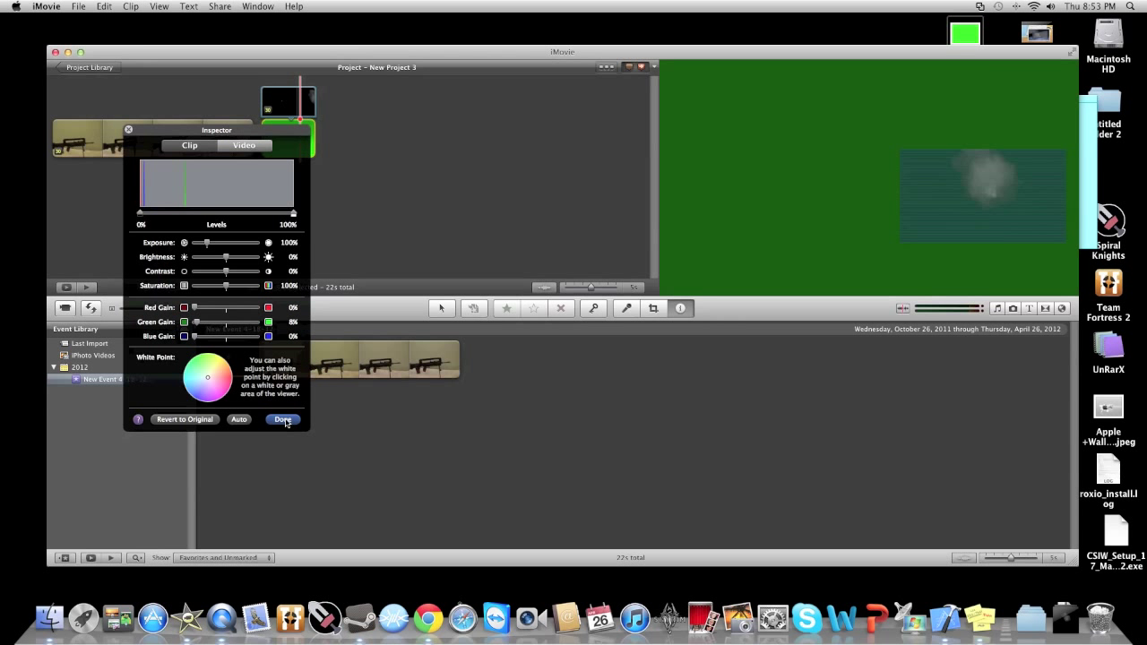
pyautogui.click(282, 420)
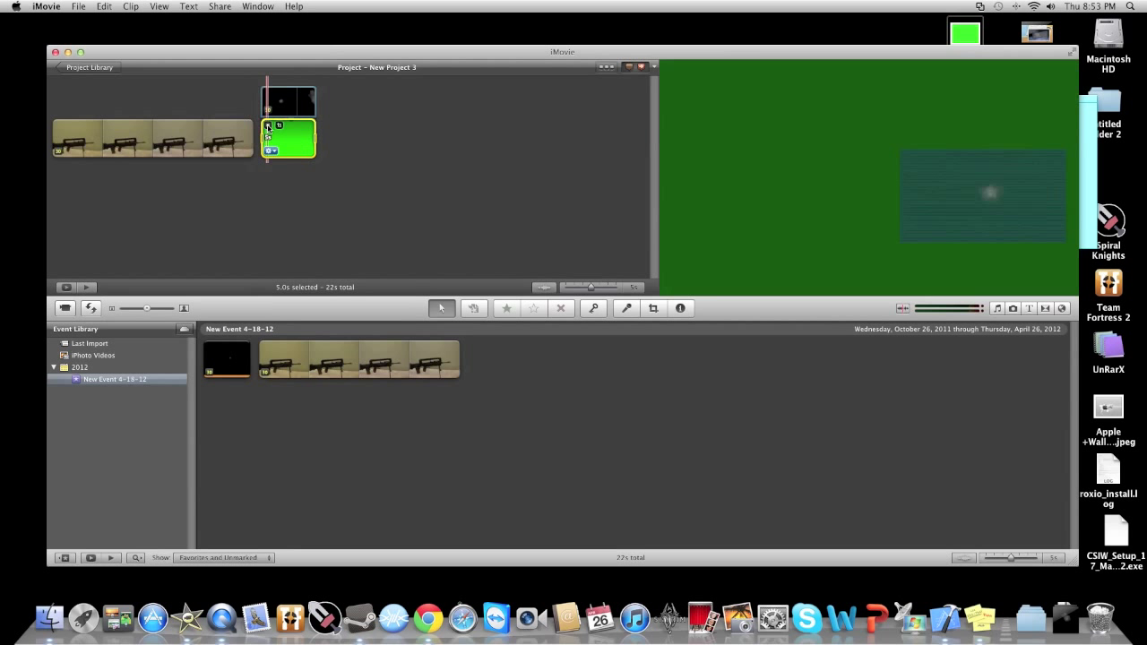
# - Export the movie at Large size to the Desktop, replacing the existing New Project 3.m4v
pyautogui.click(220, 7)
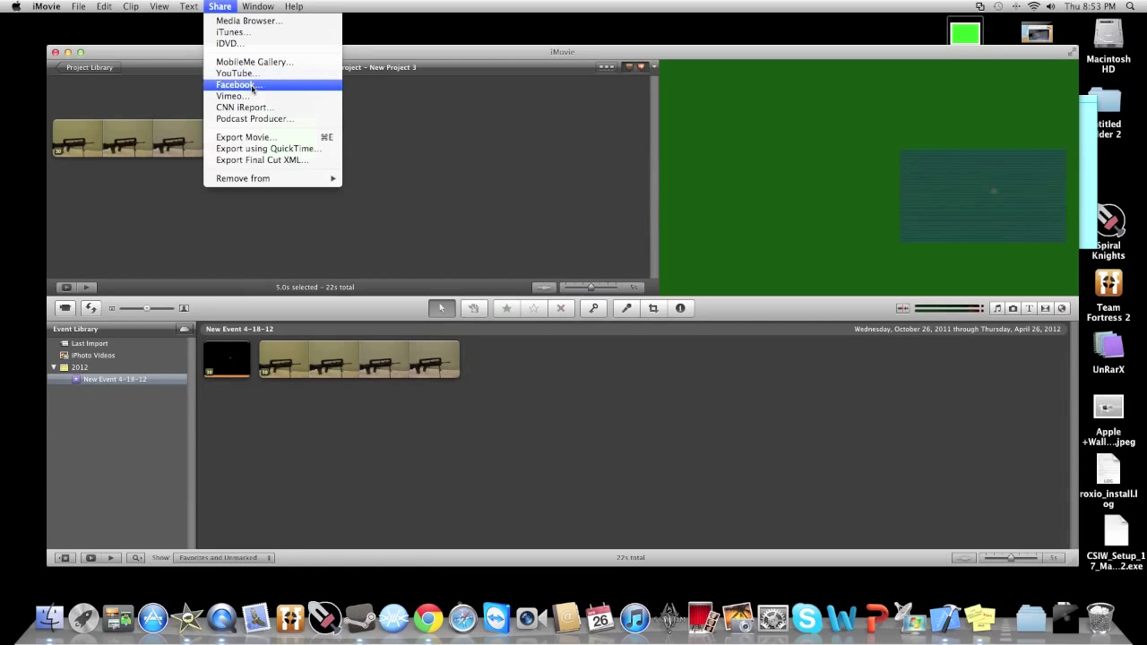
pyautogui.click(246, 136)
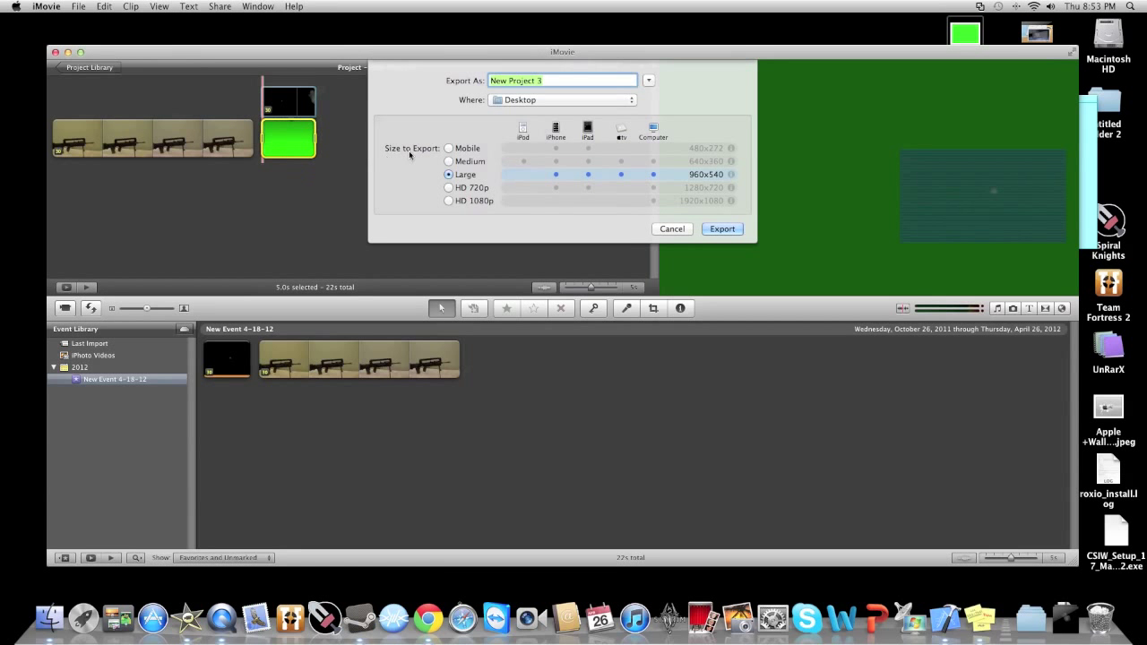
pyautogui.click(723, 229)
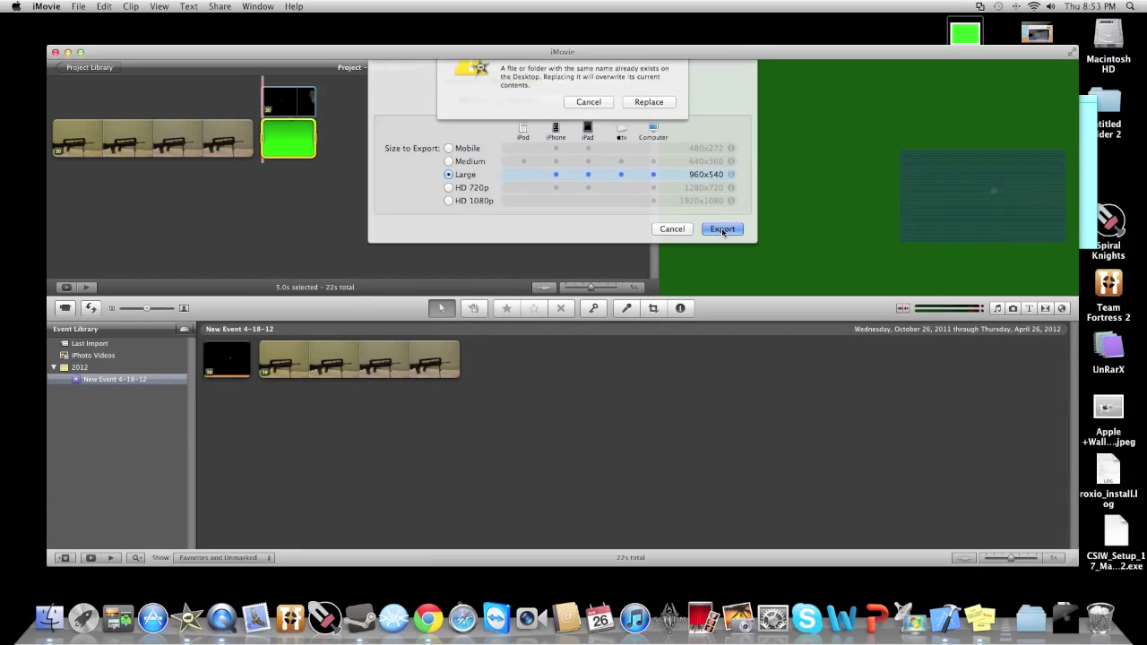
pyautogui.click(723, 229)
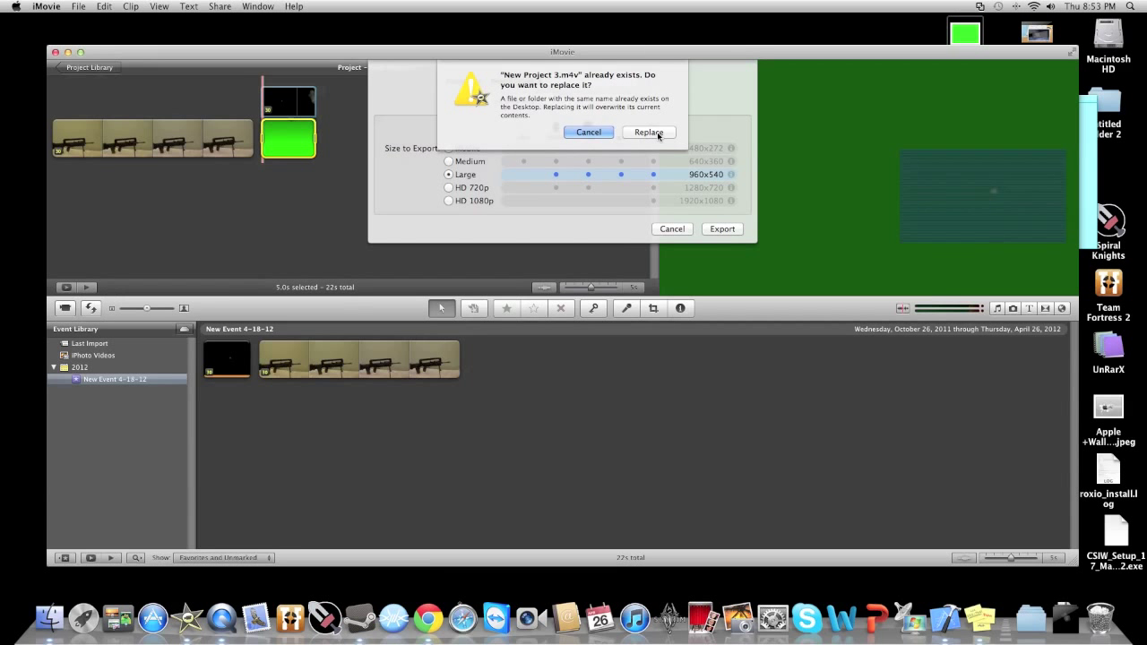
pyautogui.click(648, 132)
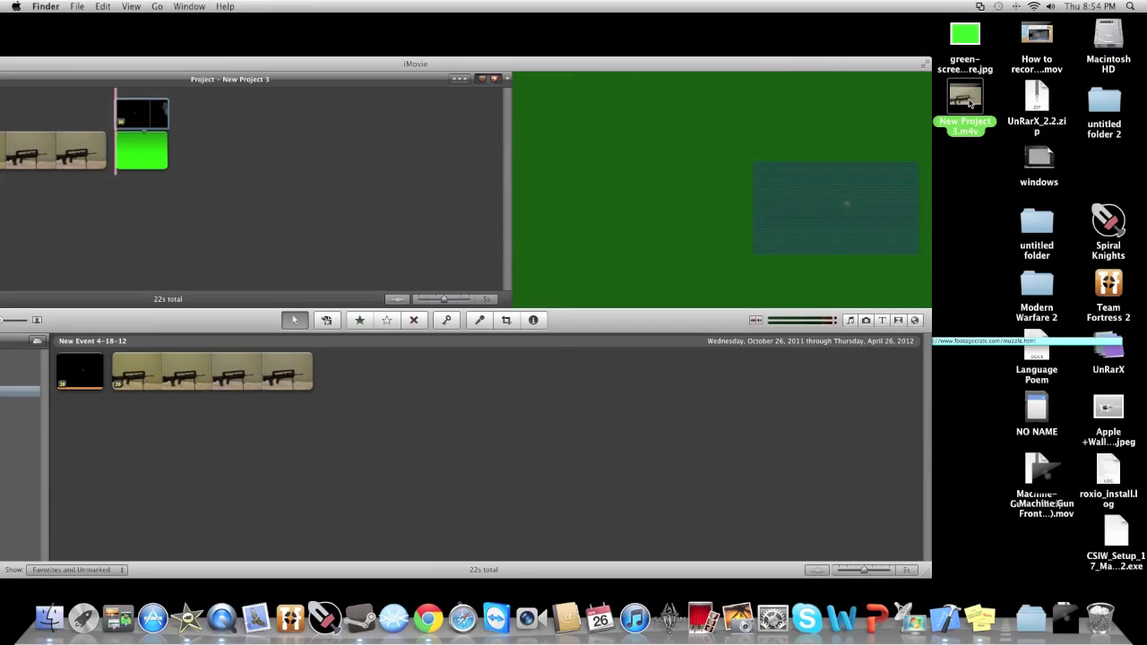
pyautogui.moveTo(840, 73)
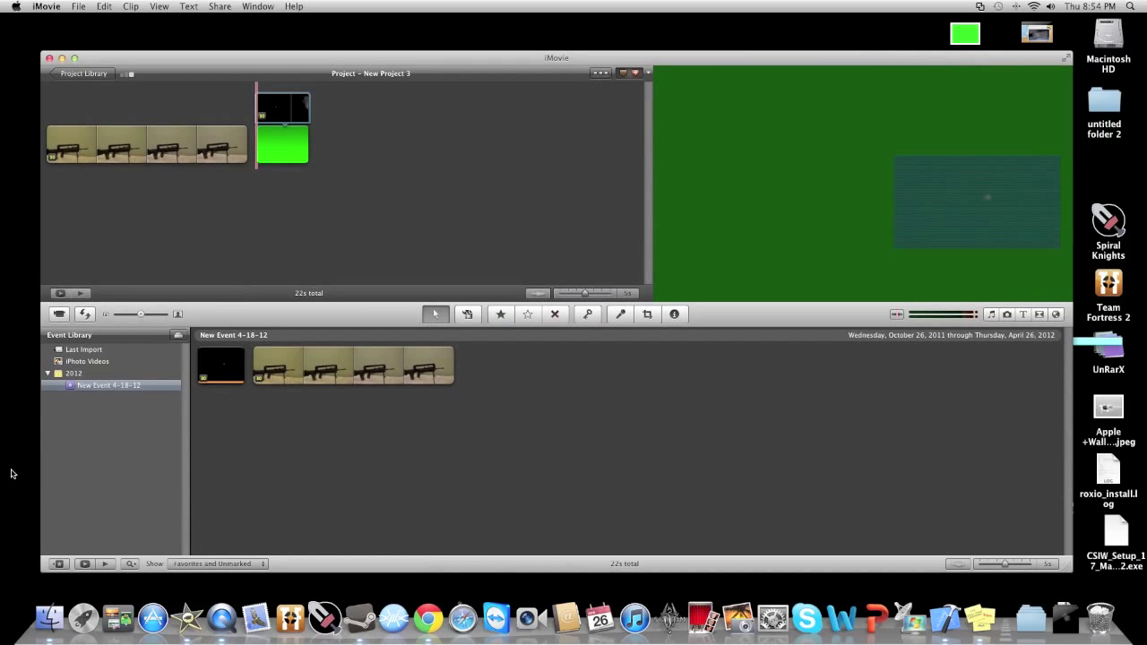
# - Import New Project 3.m4v from the Desktop into the existing New Event 4-18-12 event
pyautogui.rightClick(107, 385)
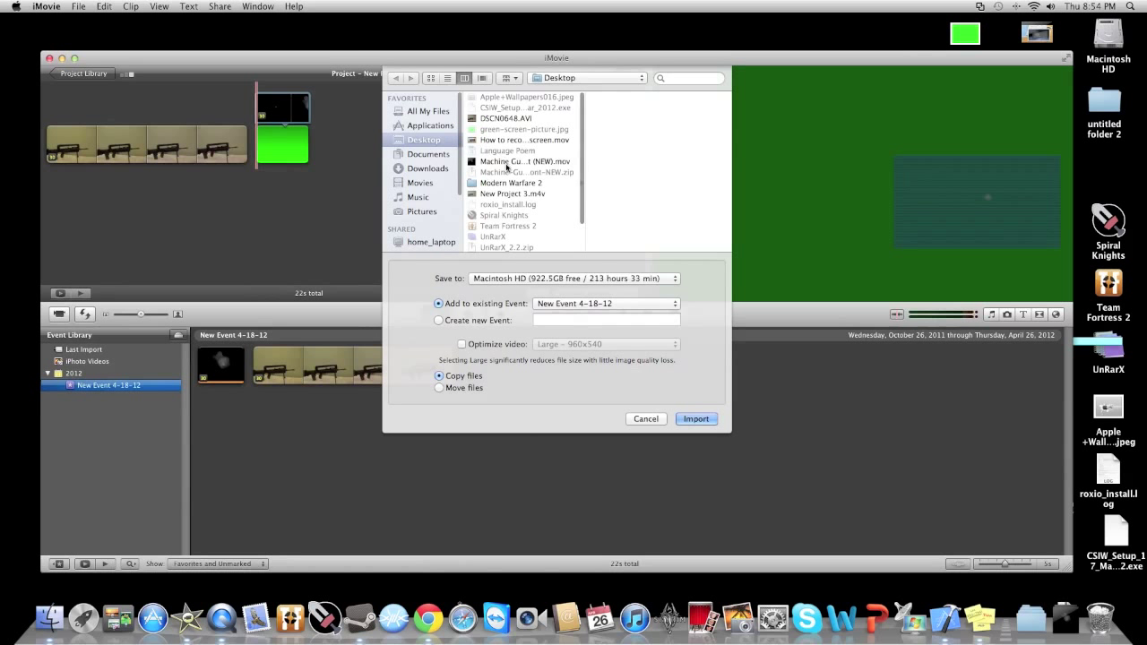
pyautogui.click(512, 193)
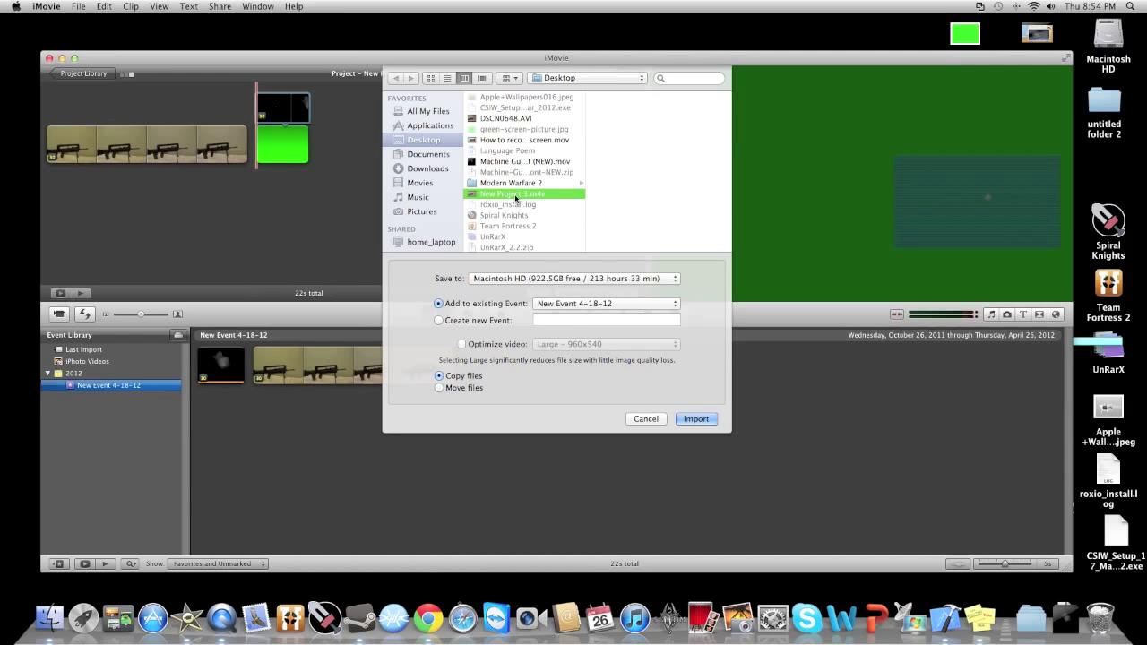
pyautogui.click(696, 418)
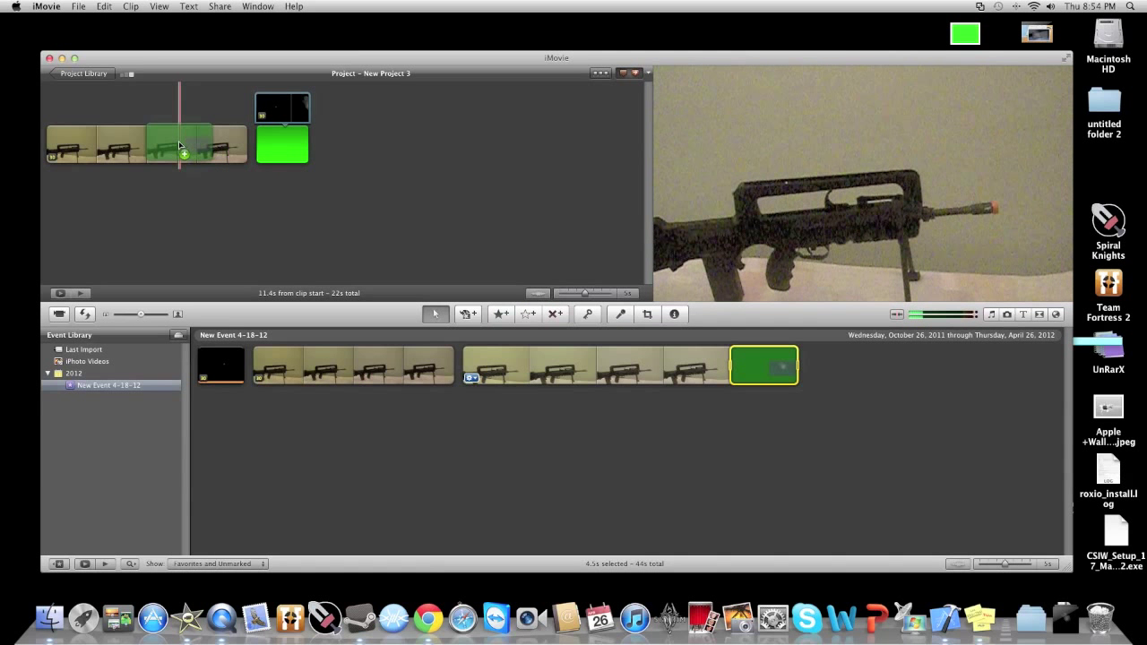
# - Drop the dark green clip onto the gun footage as a Green Screen overlay and acknowledge the change
pyautogui.click(179, 143)
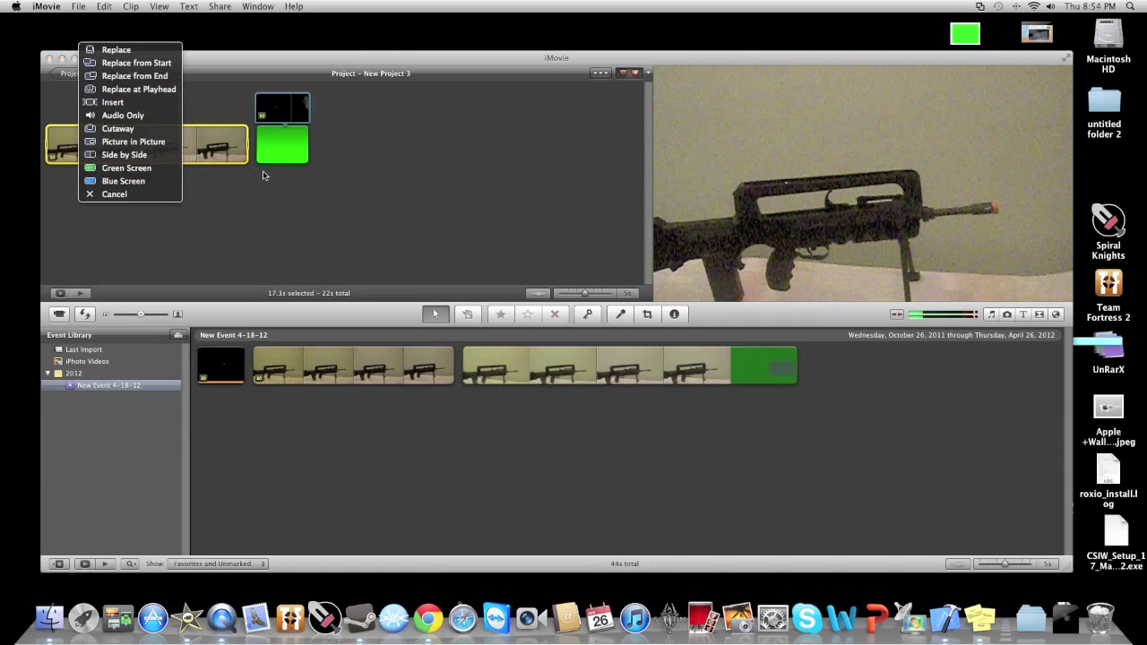
pyautogui.moveTo(133, 141)
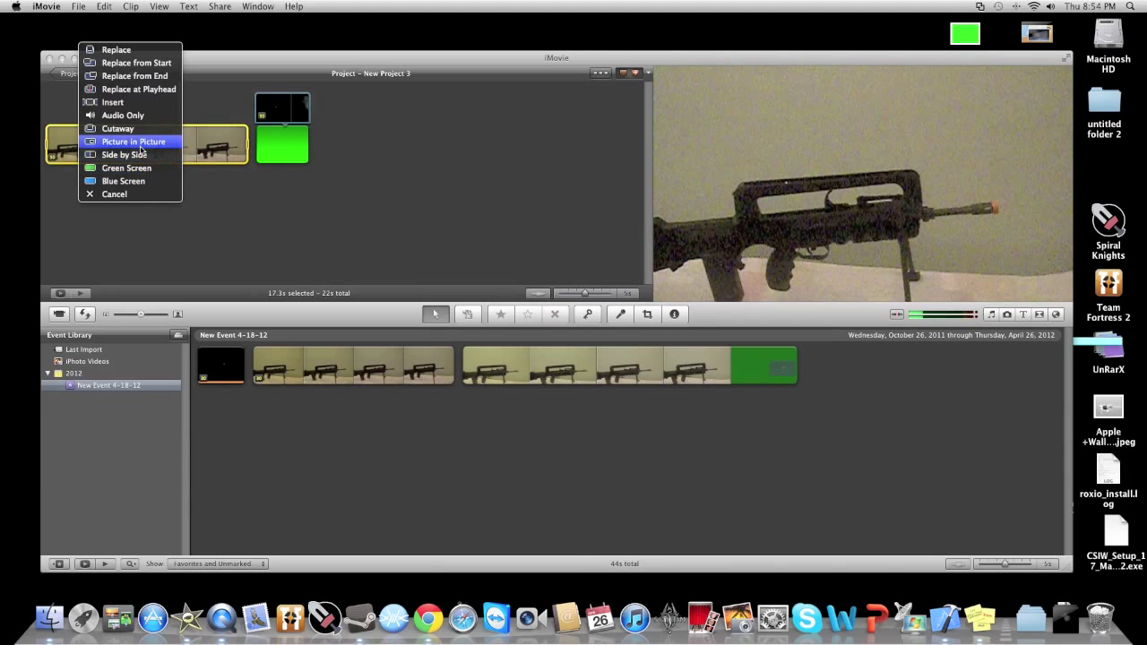
pyautogui.moveTo(127, 168)
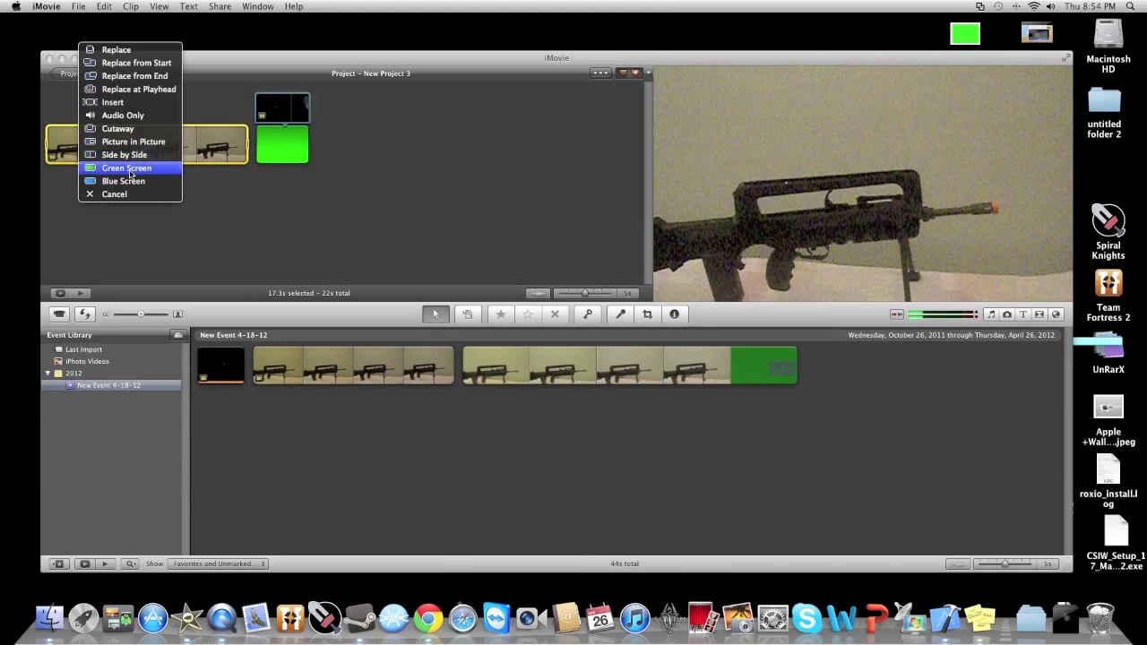
pyautogui.click(126, 168)
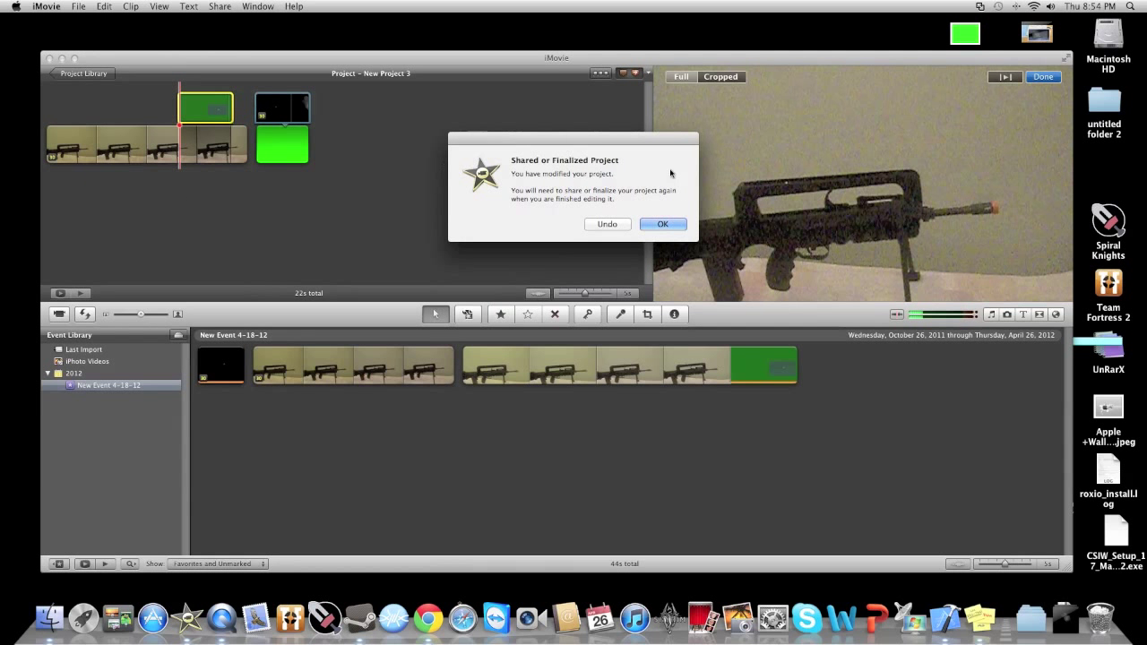
pyautogui.moveTo(705, 224)
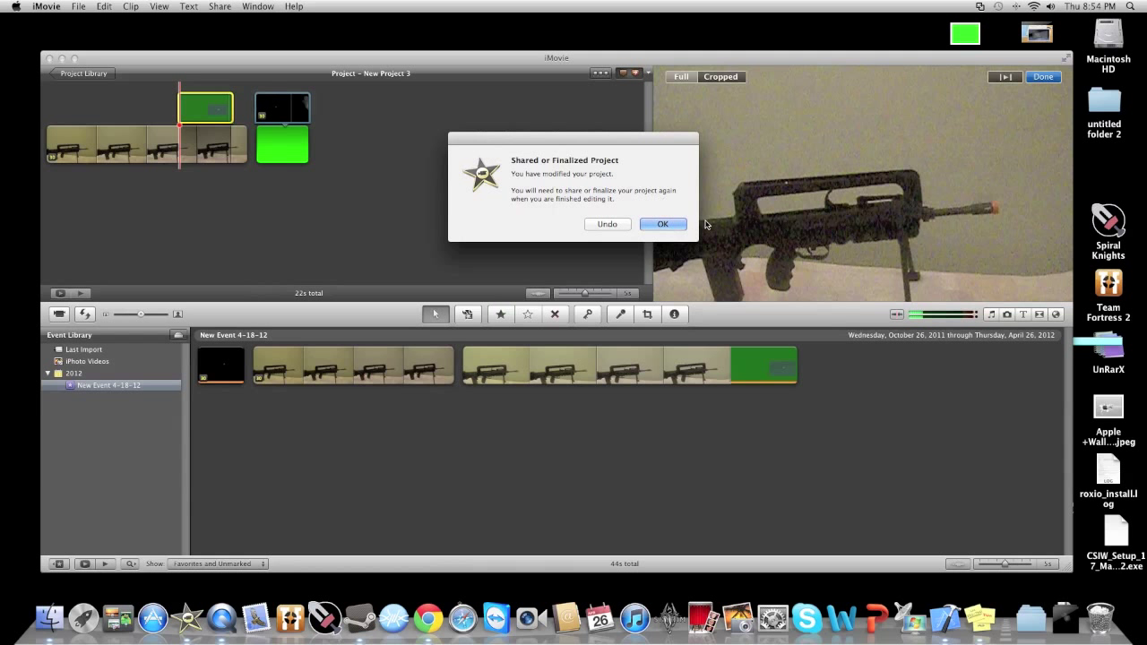
pyautogui.click(663, 224)
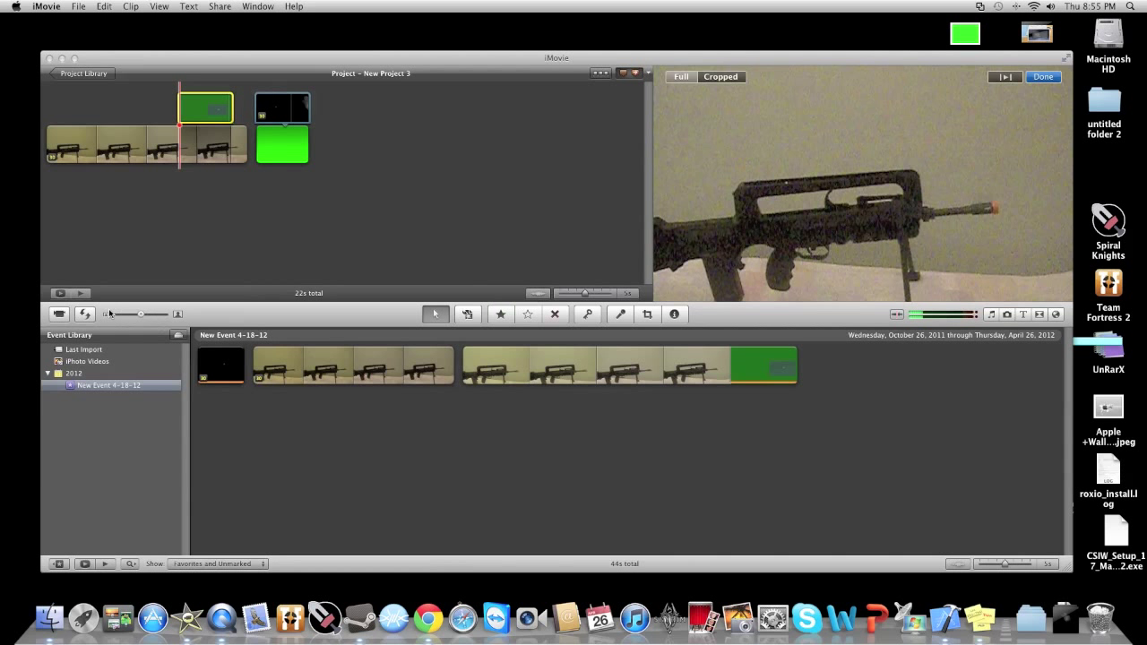
pyautogui.click(80, 294)
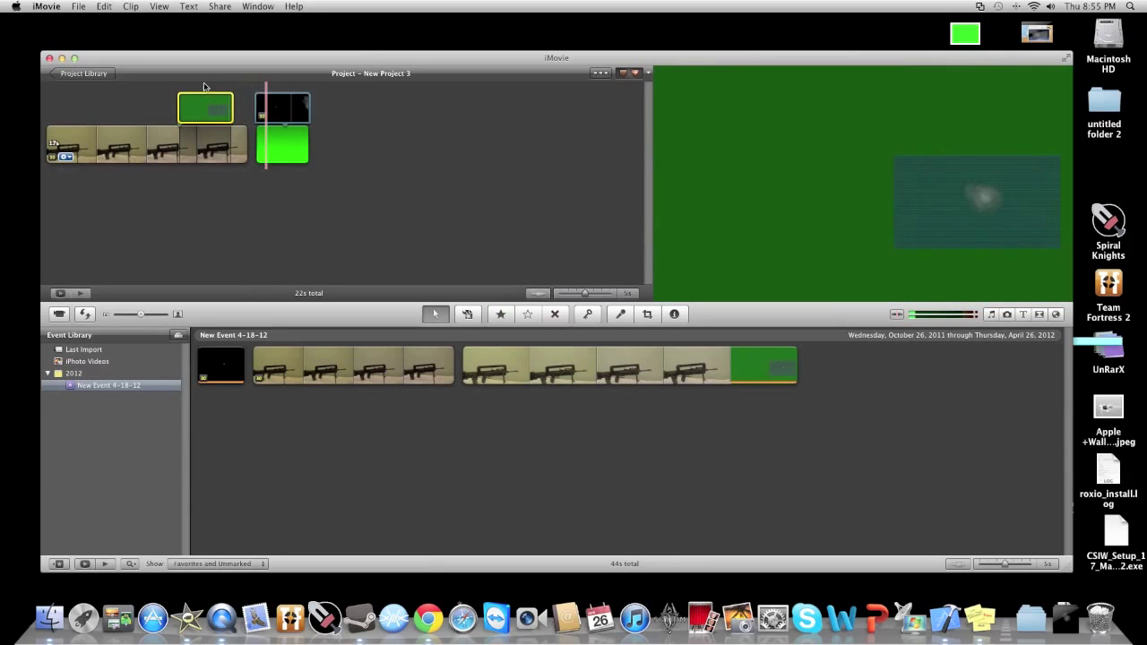
pyautogui.click(647, 314)
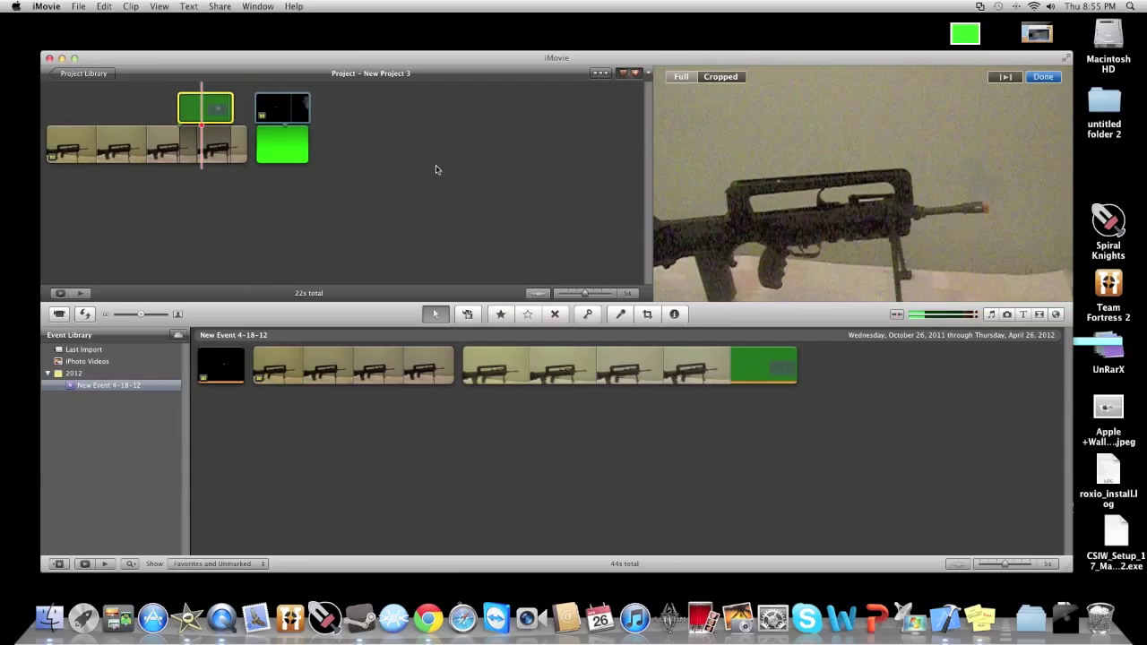